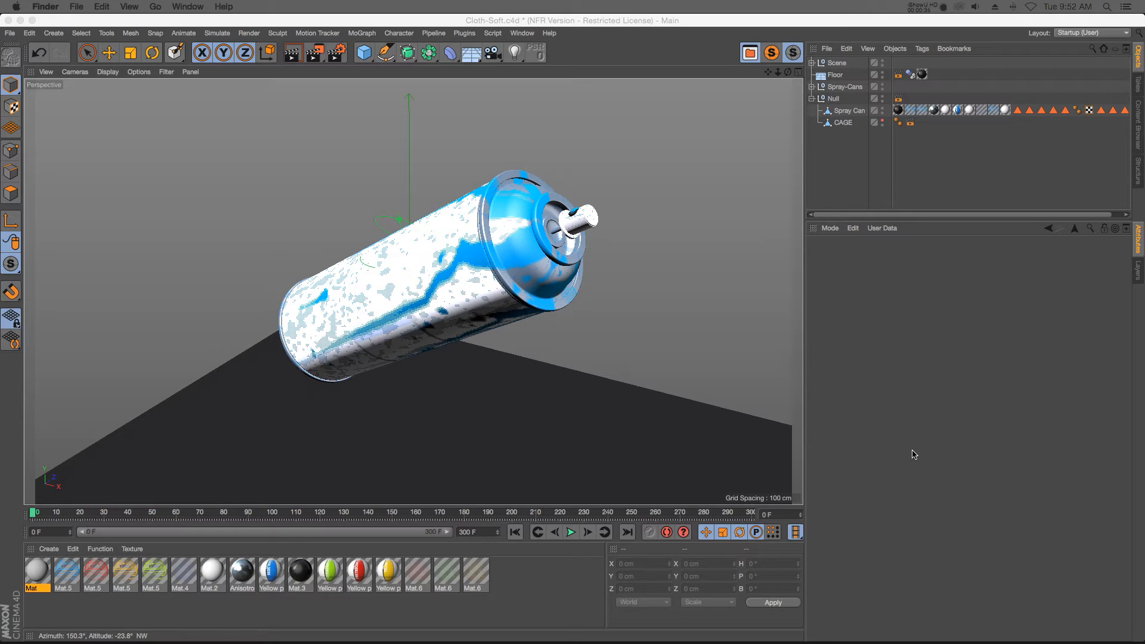
mouse_move(962, 387)
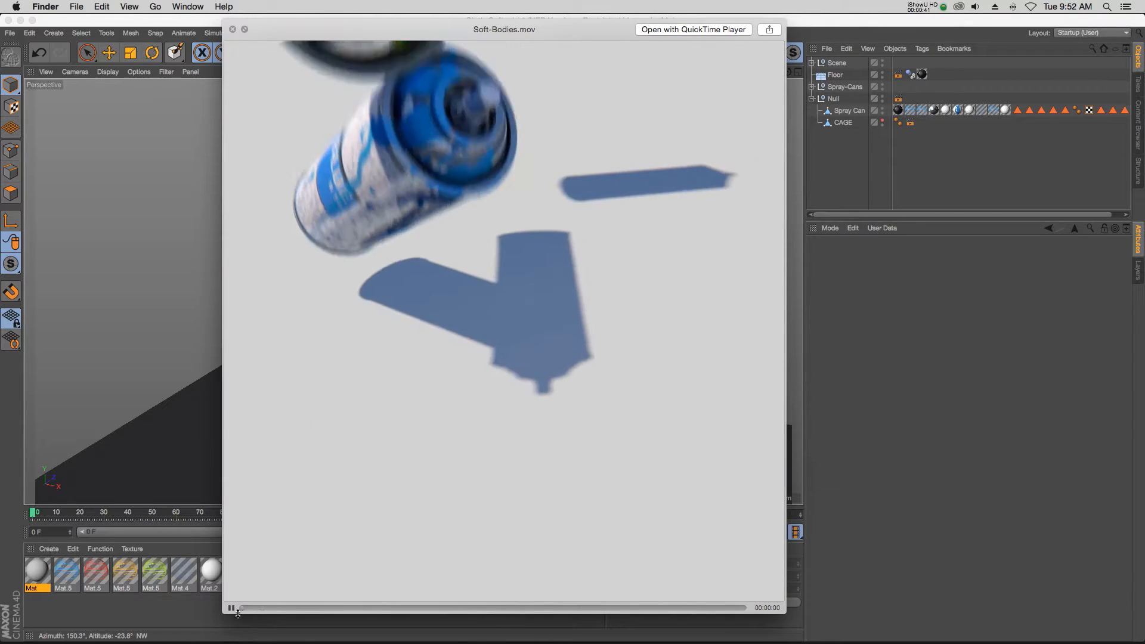
- Play the Soft-Bodies.mov preview of squashing spray cans, restarting it several times
left_click(231, 607)
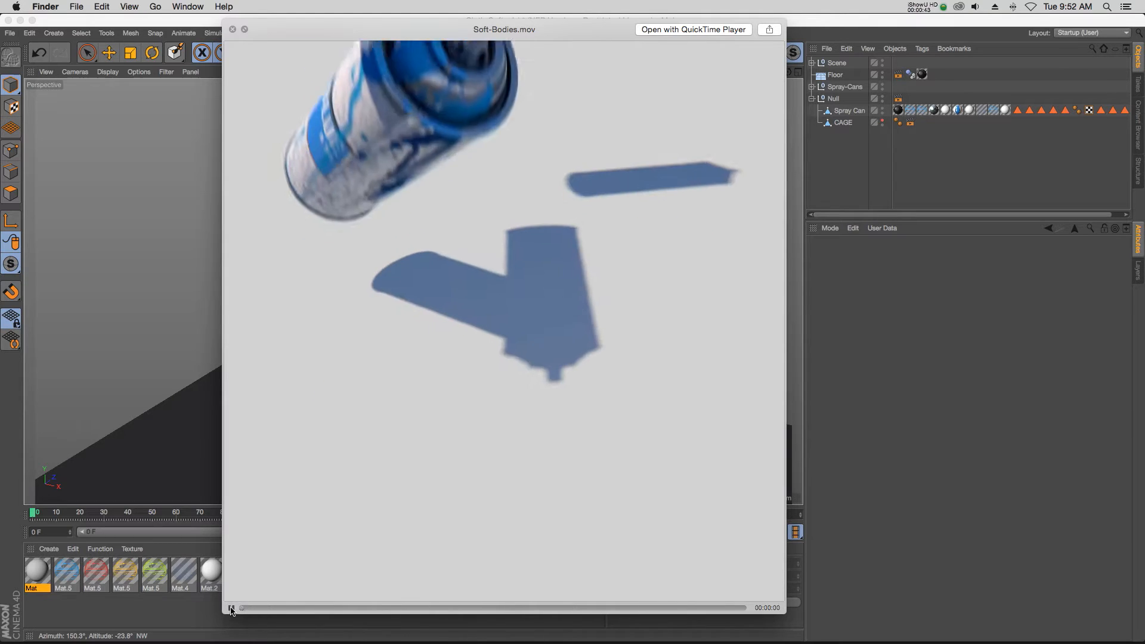
left_click(231, 607)
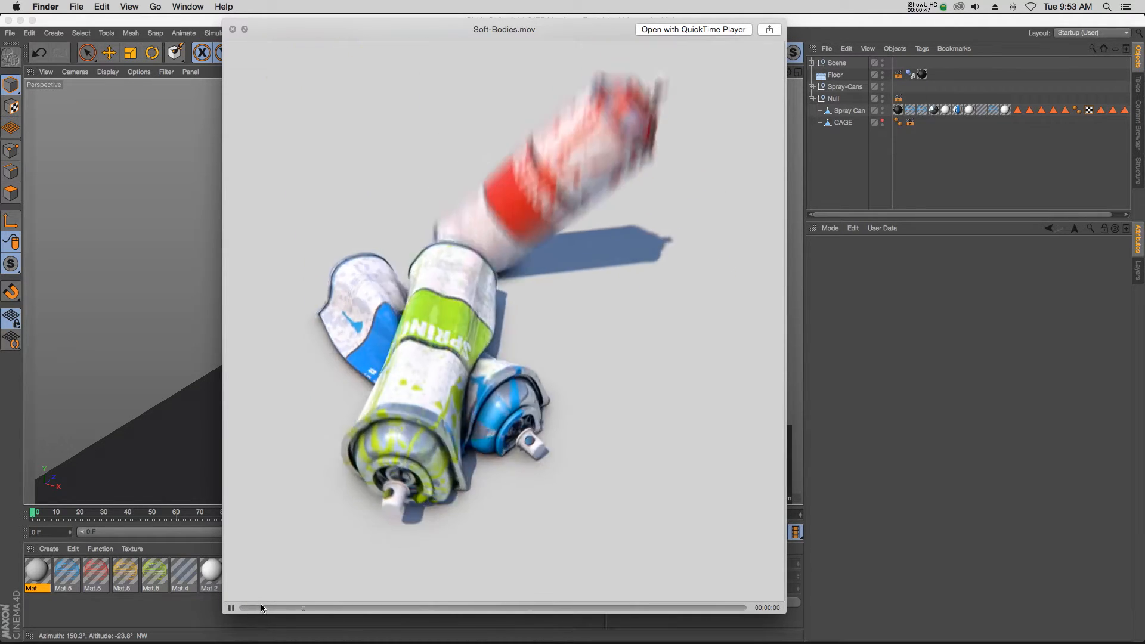
left_click(231, 608)
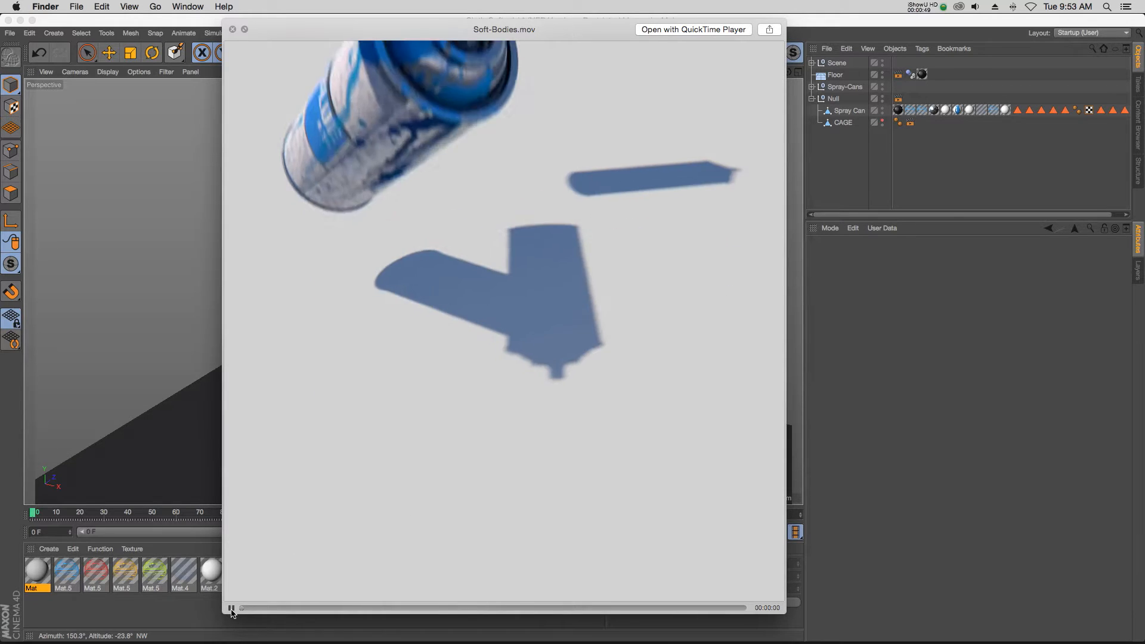
left_click(231, 608)
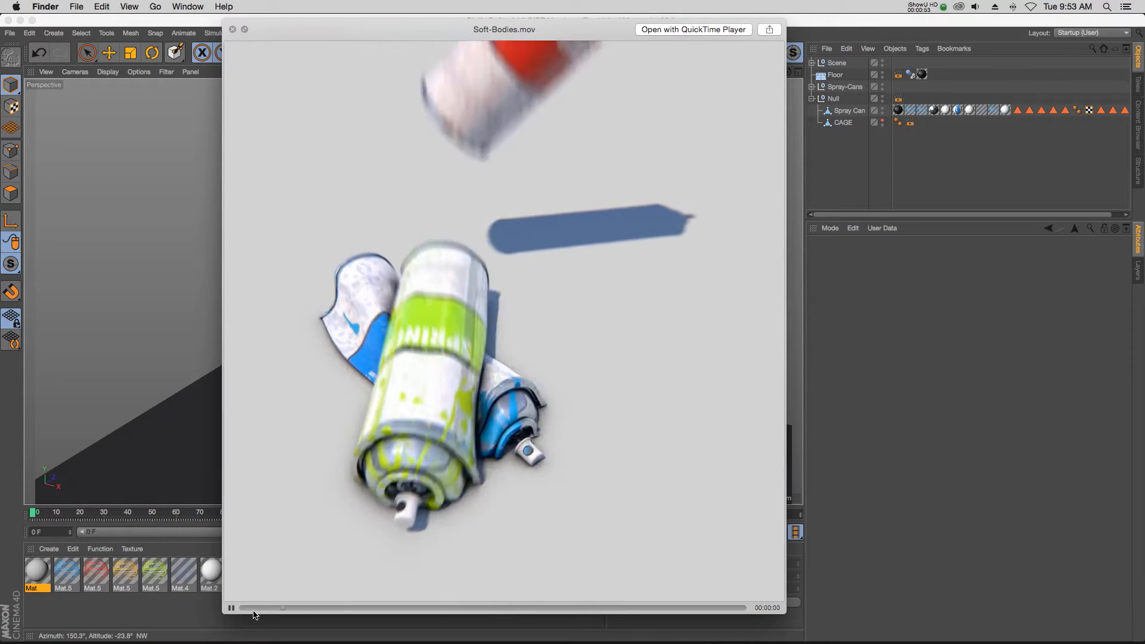
left_click(107, 72)
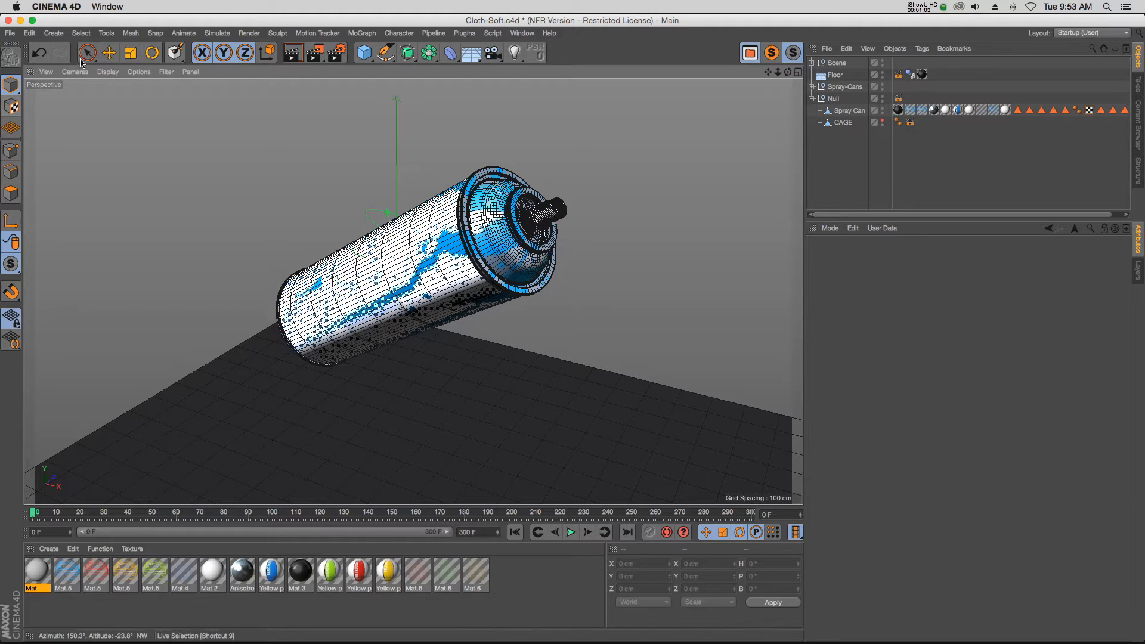
- Hide the textured Spray Can and select CAGE to show the low-poly cage mesh
left_click(108, 53)
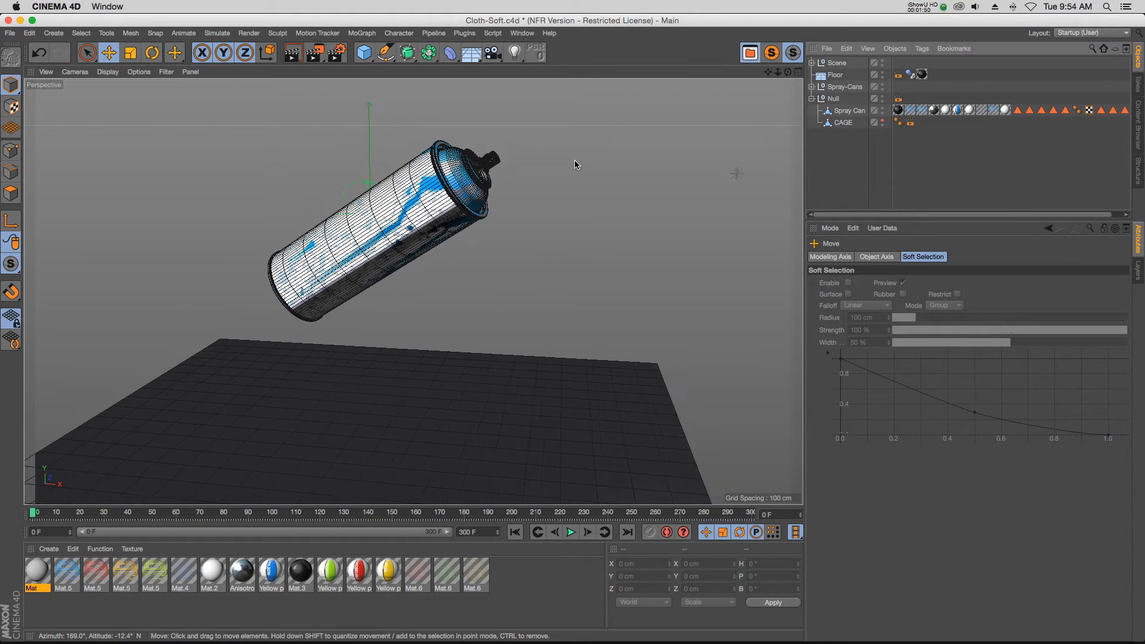
mouse_move(395, 160)
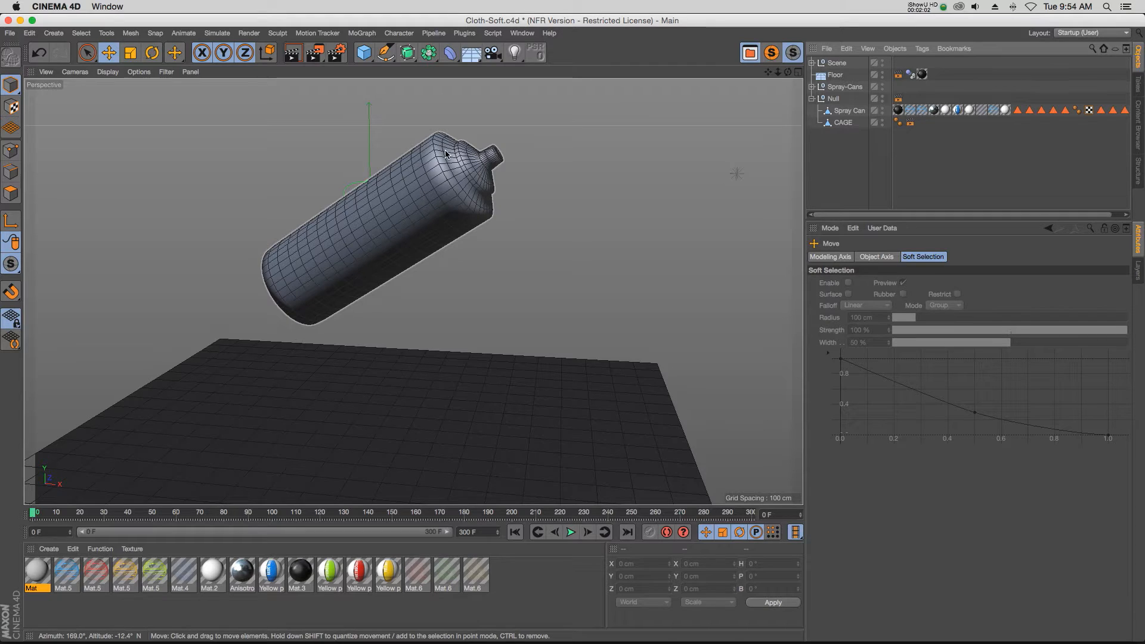
mouse_move(495, 160)
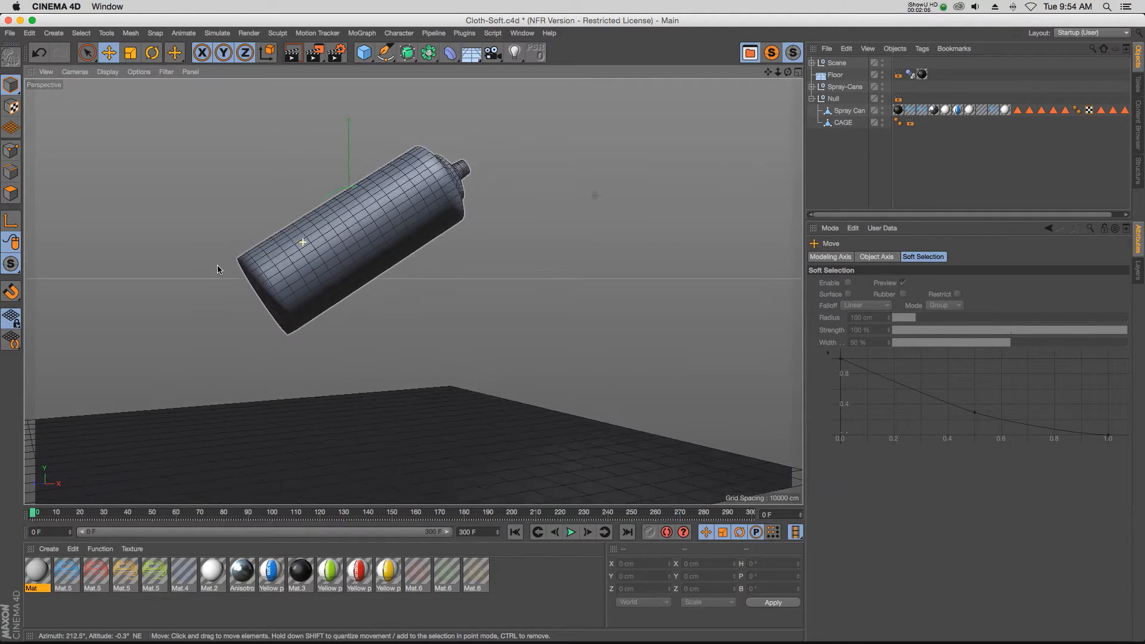
left_click_drag(219, 269, 298, 212)
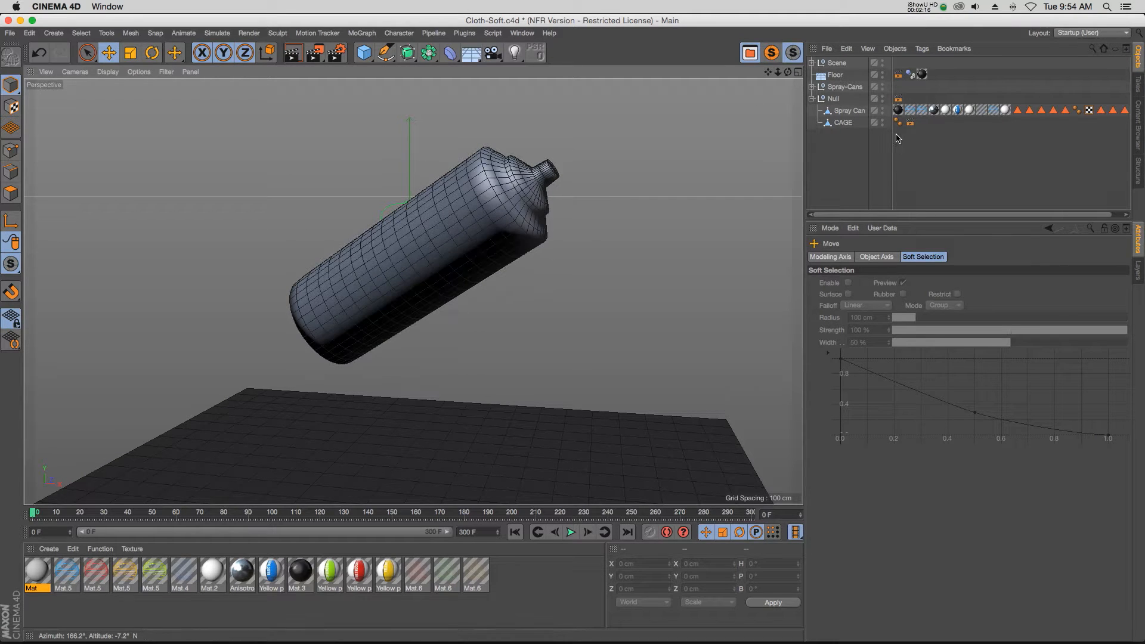
left_click(848, 111)
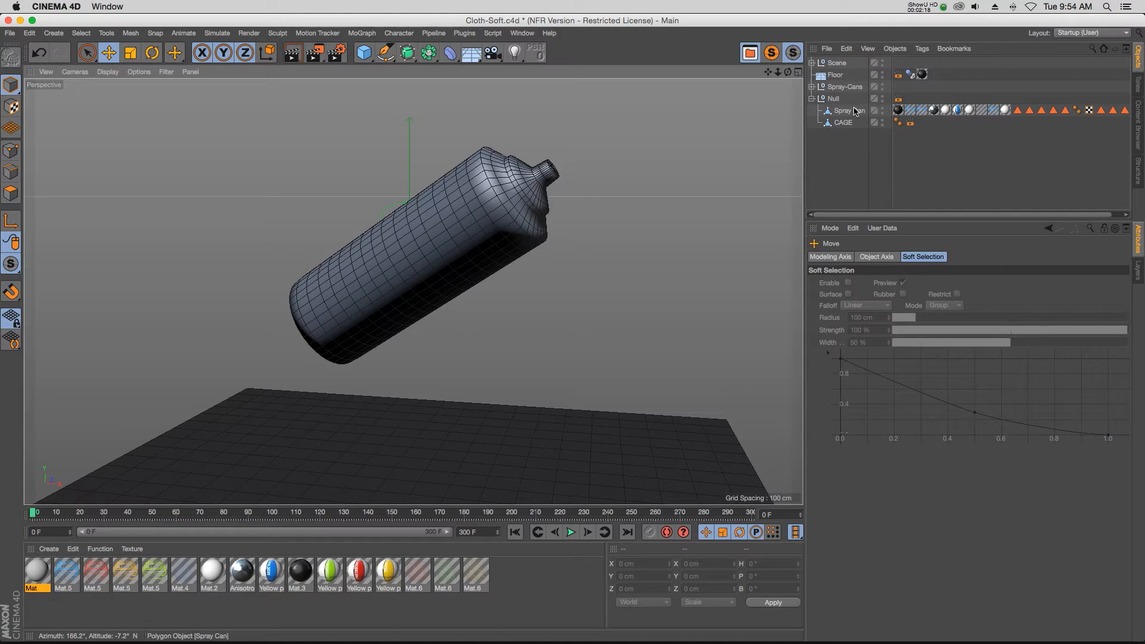
left_click(842, 122)
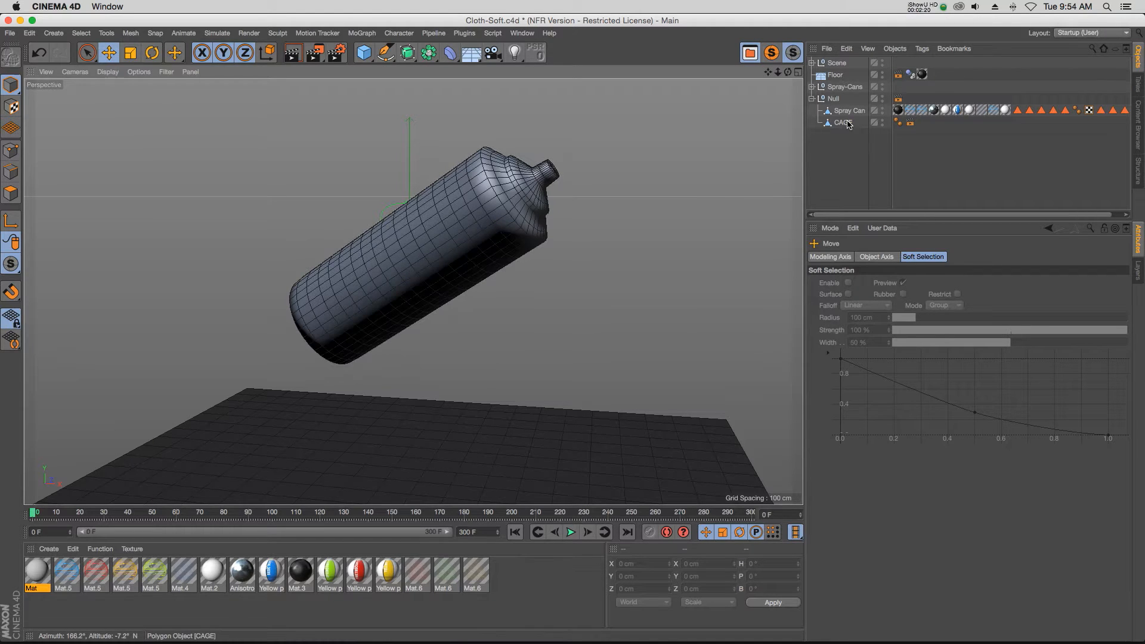
- Add a Soft Body tag to CAGE and play until it squashes flat around frame 55
right_click(835, 122)
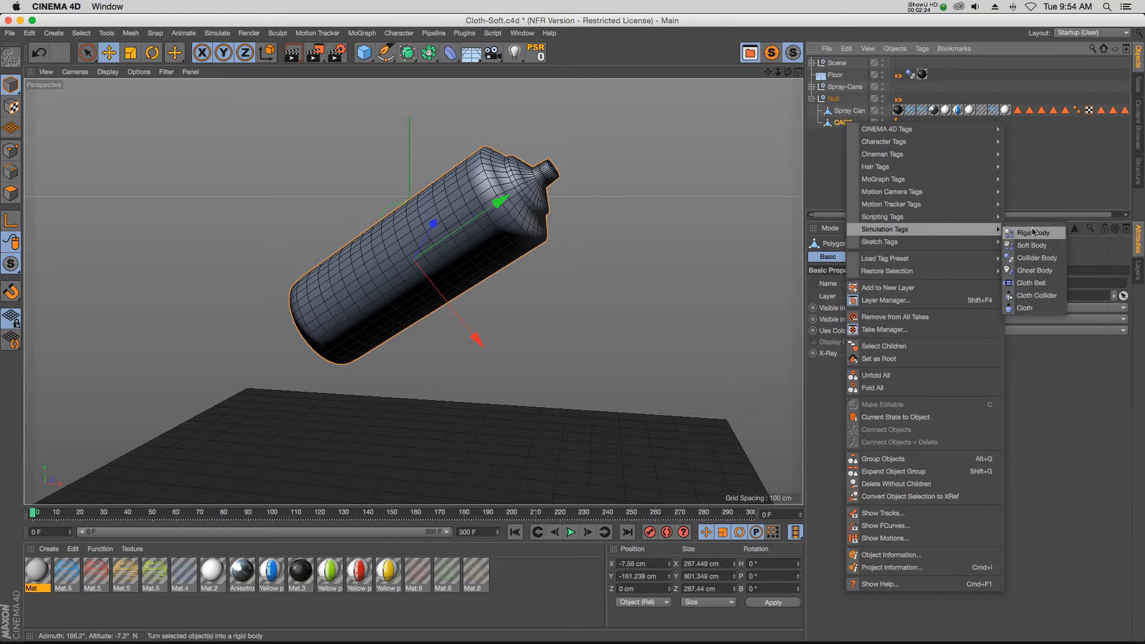
left_click(1032, 245)
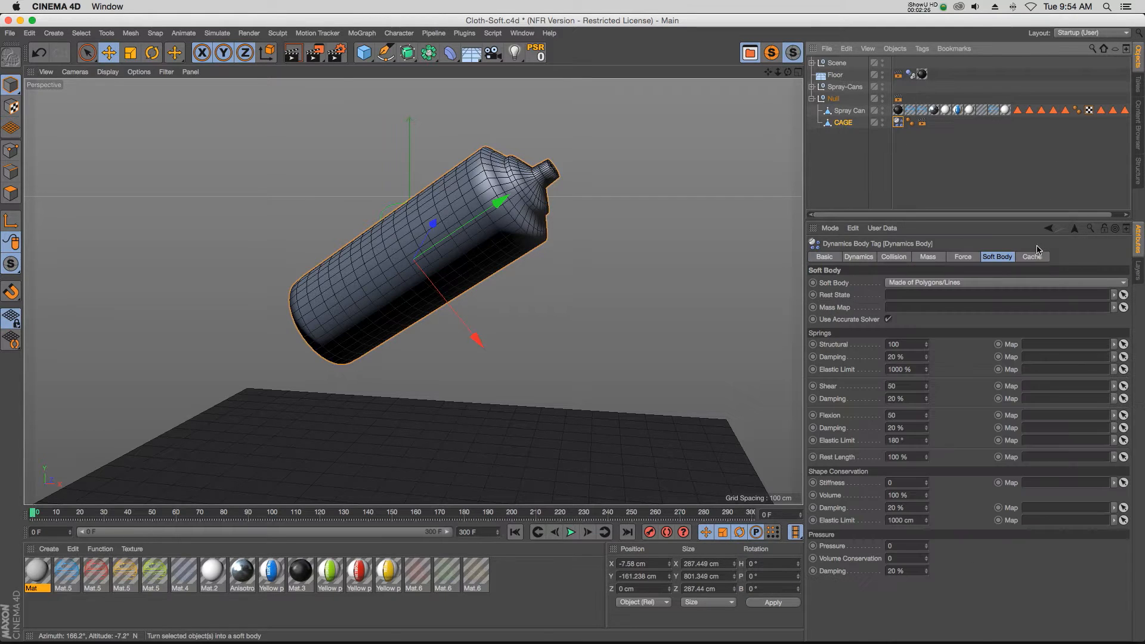
left_click(569, 531)
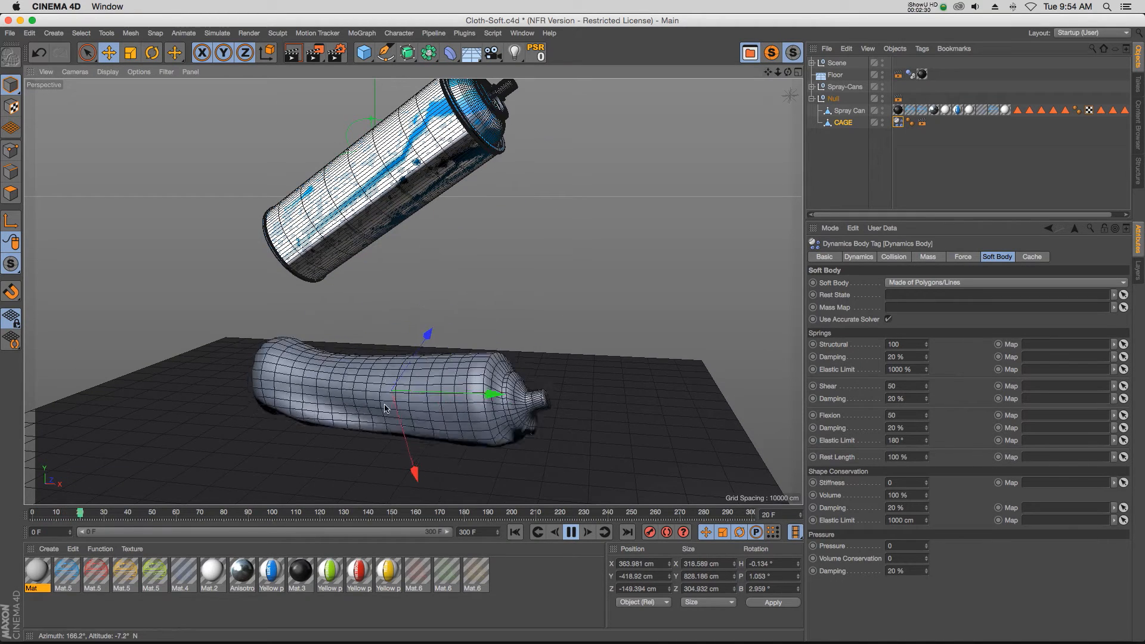
left_click(570, 531)
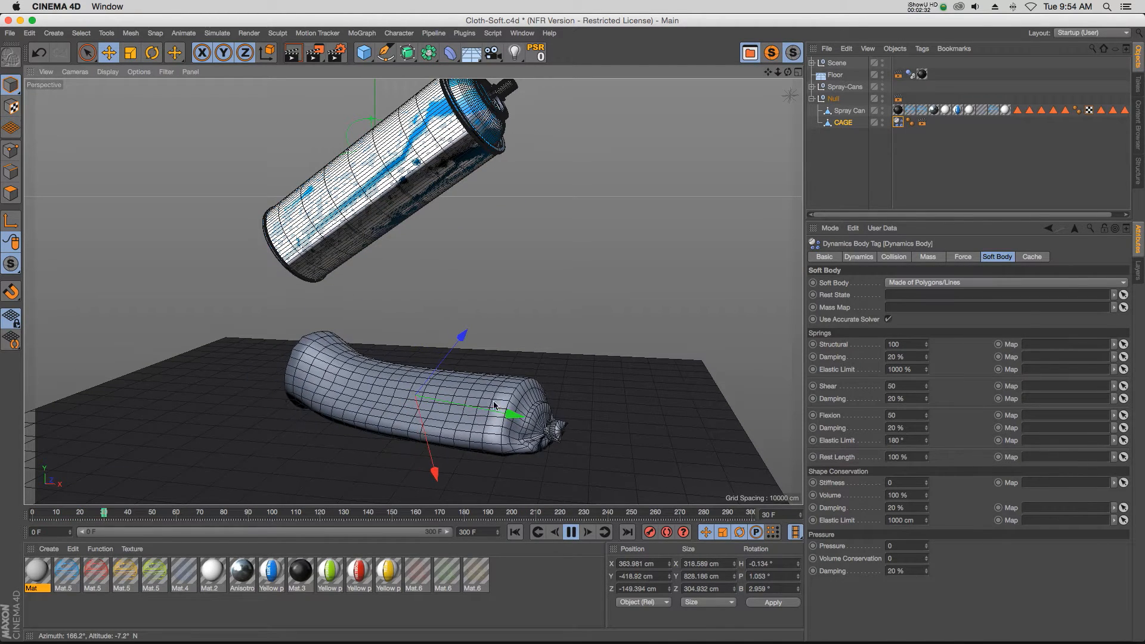
left_click(570, 531)
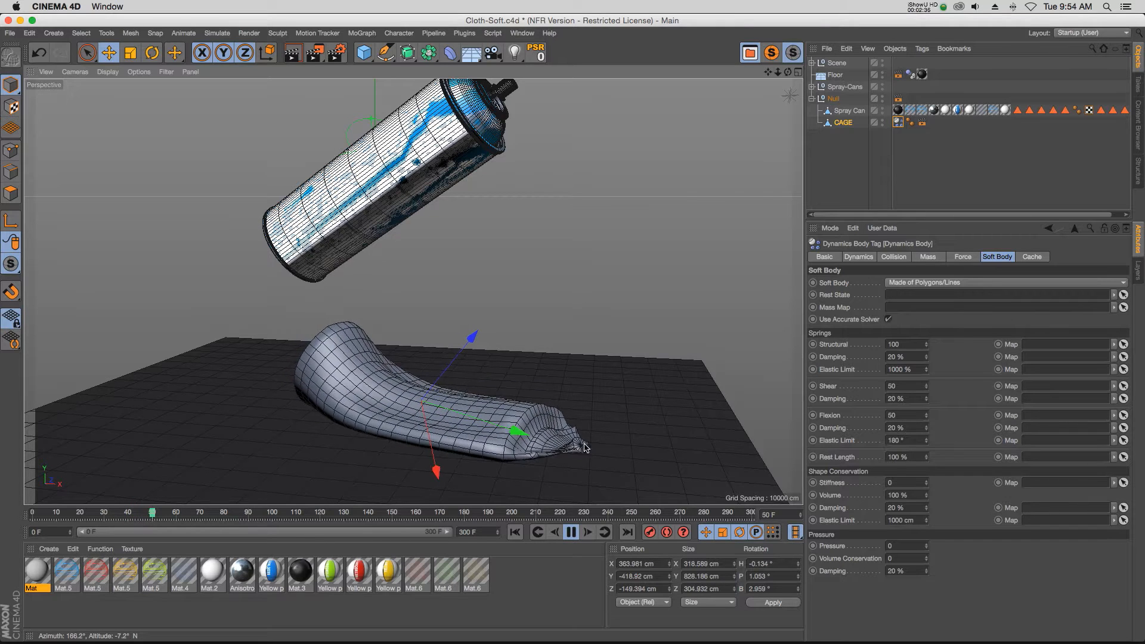
left_click(571, 532)
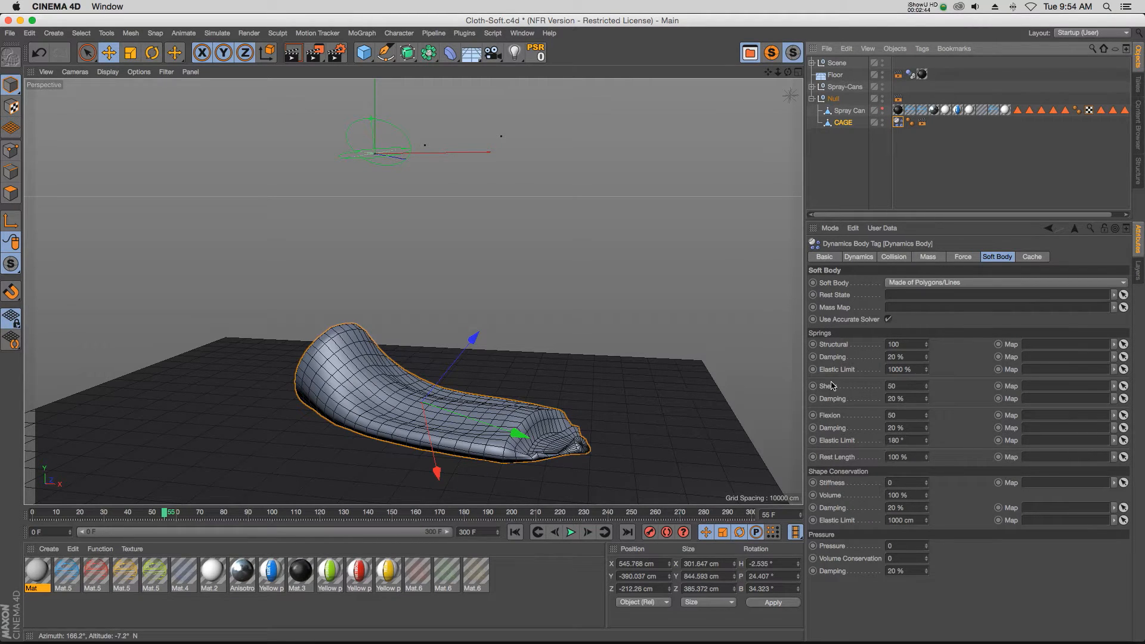
- Edit the soft body's Flexion and replay the squash with zero flexion
triple_click(905, 415)
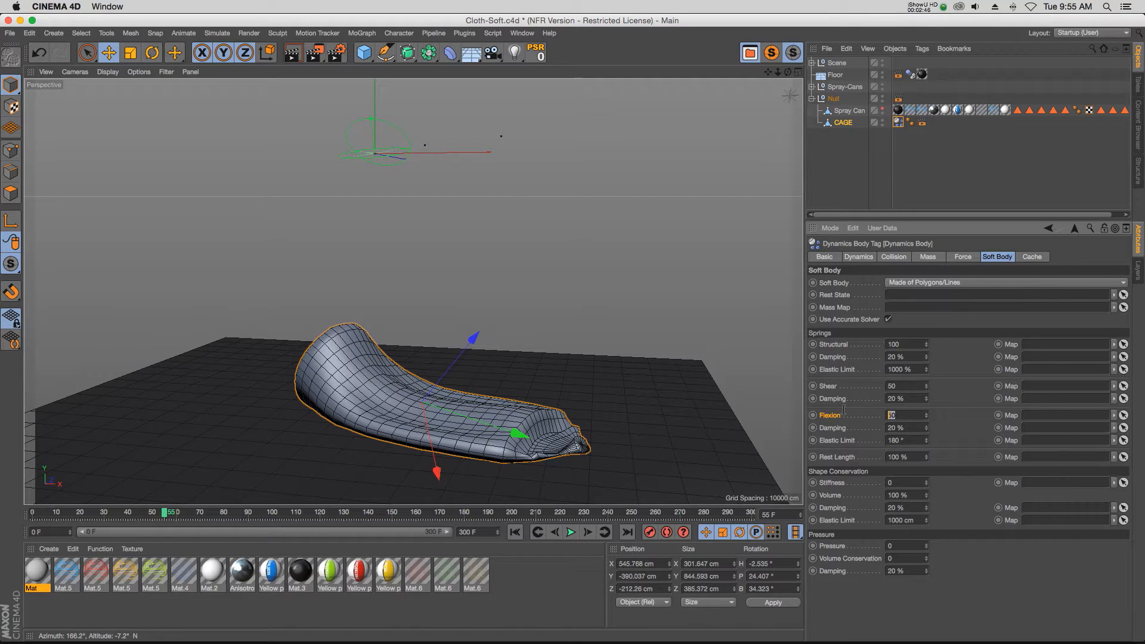
left_click(570, 531)
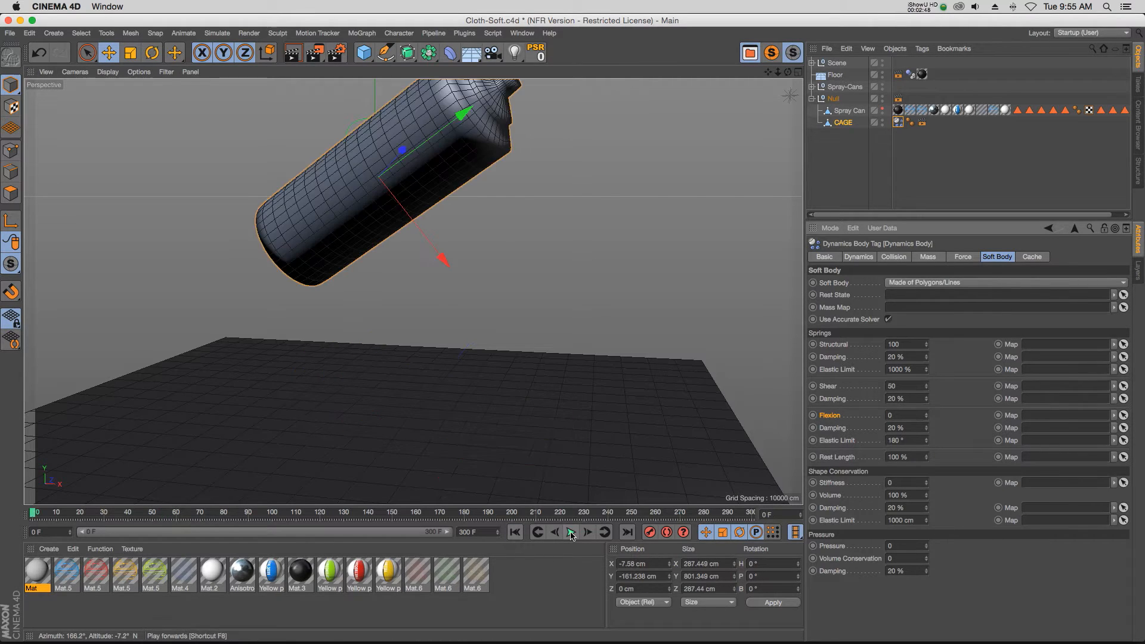
left_click(570, 531)
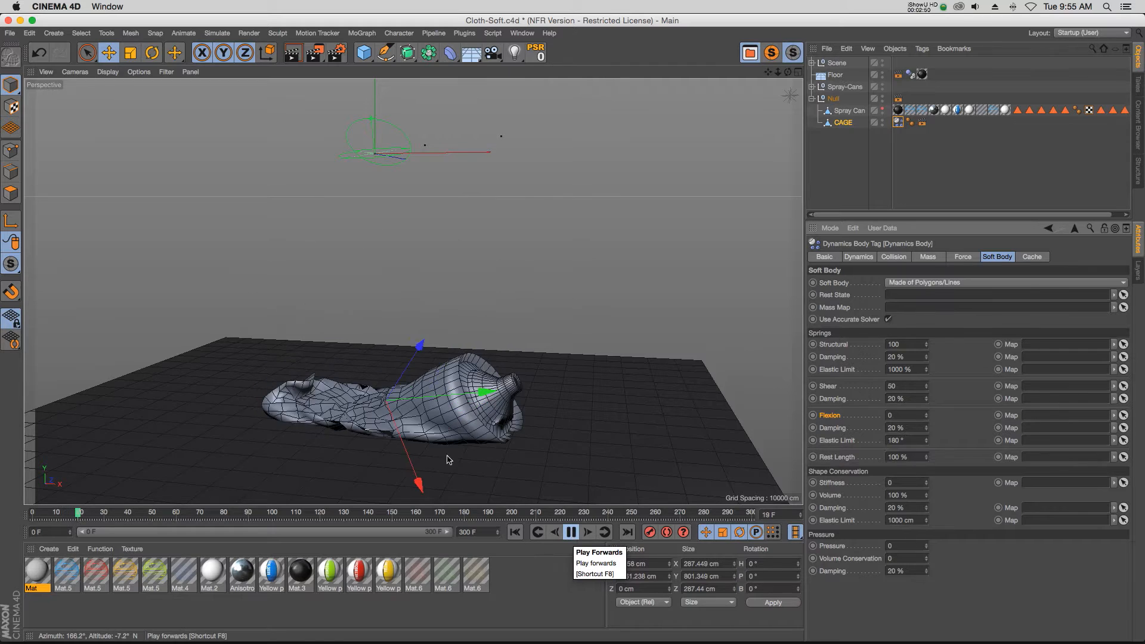
left_click(572, 531)
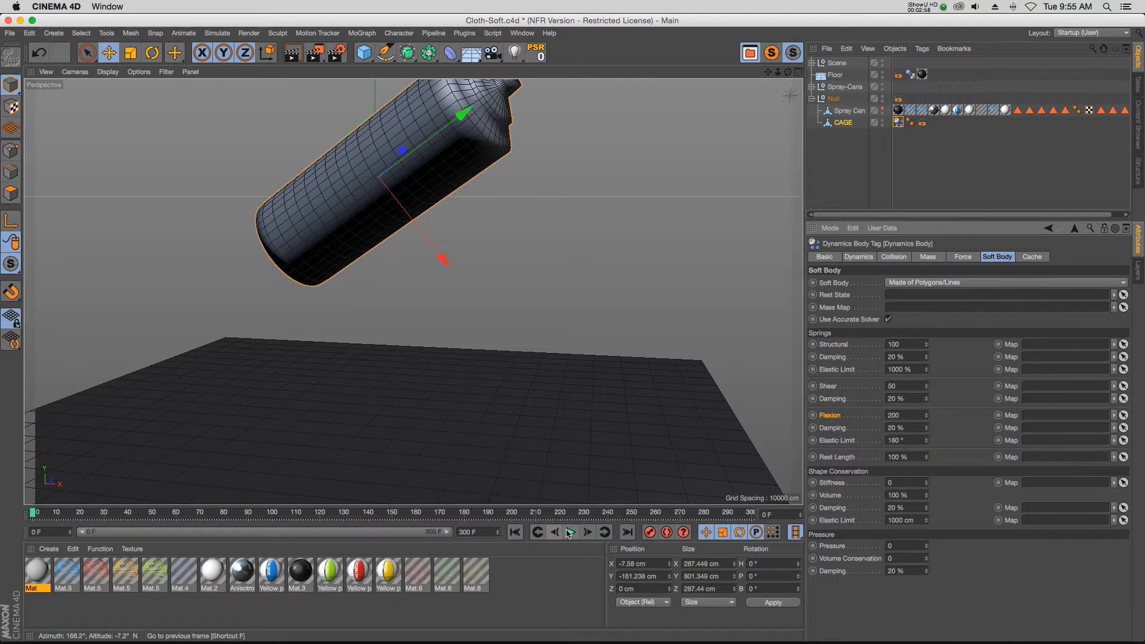
- Replay the squash simulation with Flexion set to 200
left_click(570, 531)
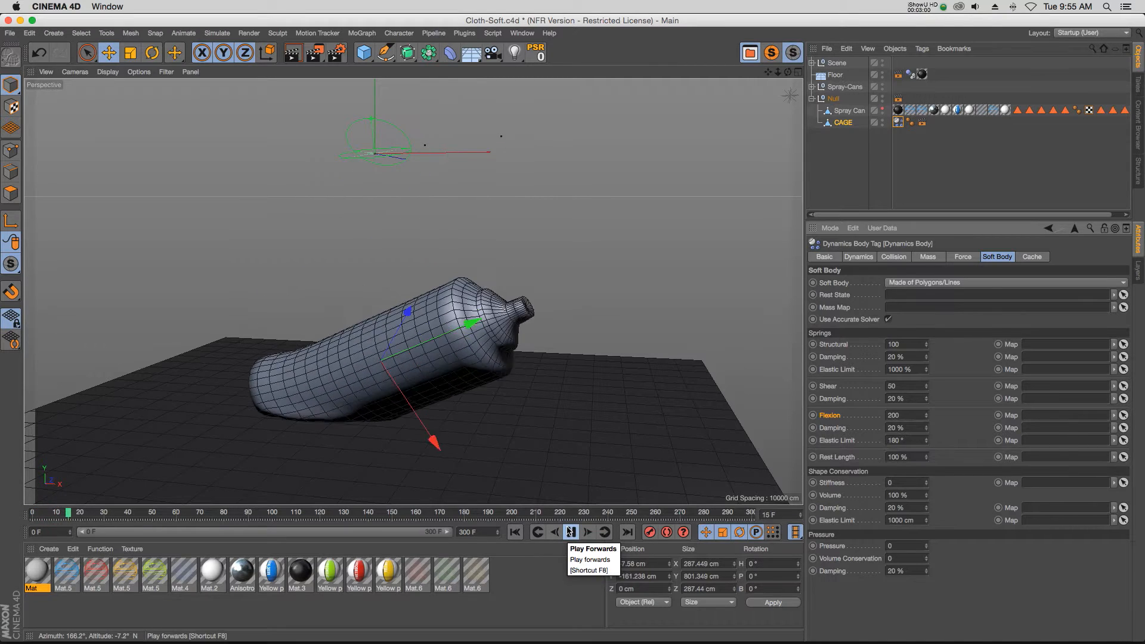
left_click(570, 531)
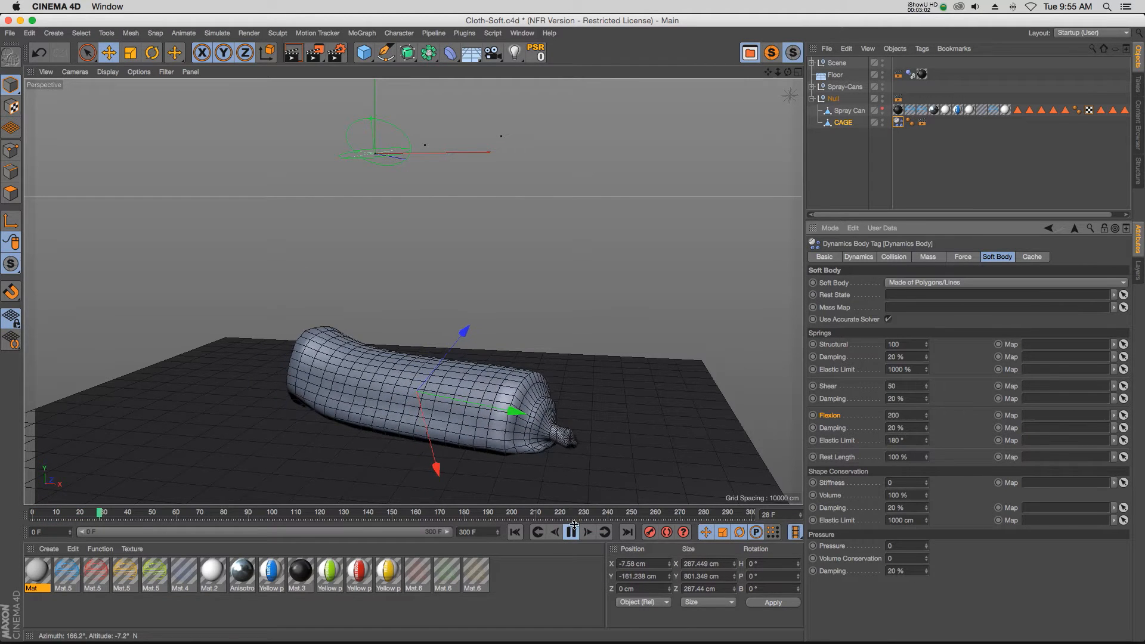
left_click(572, 532)
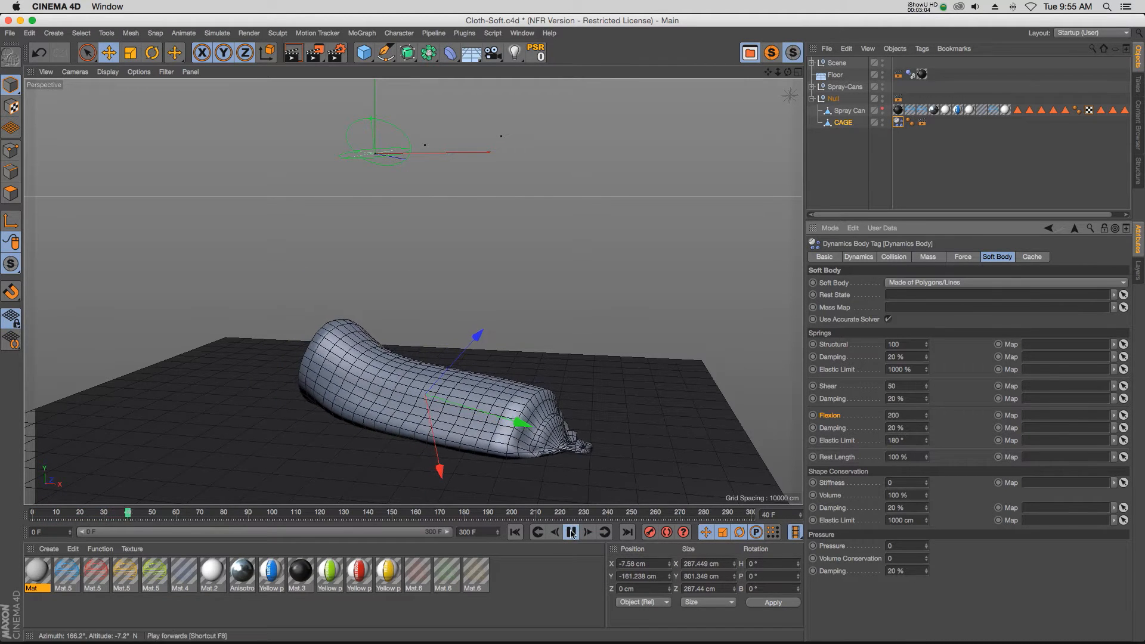
left_click(570, 531)
type("1")
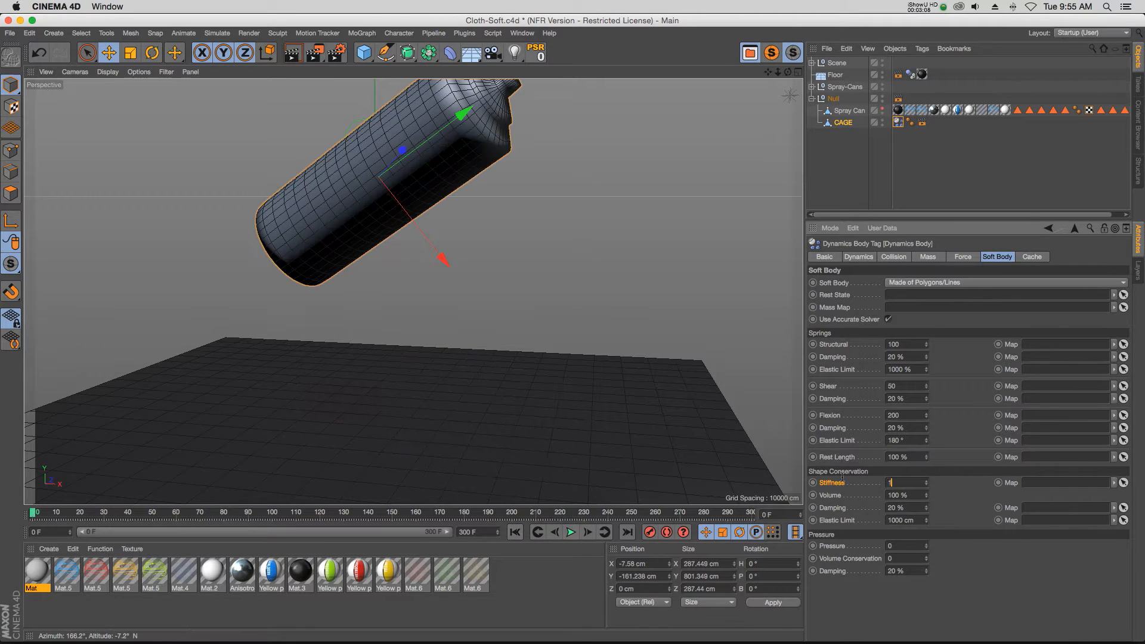
- Set Shape Conservation Stiffness to 1 and replay to see a rounded crumpled tube
left_click(570, 531)
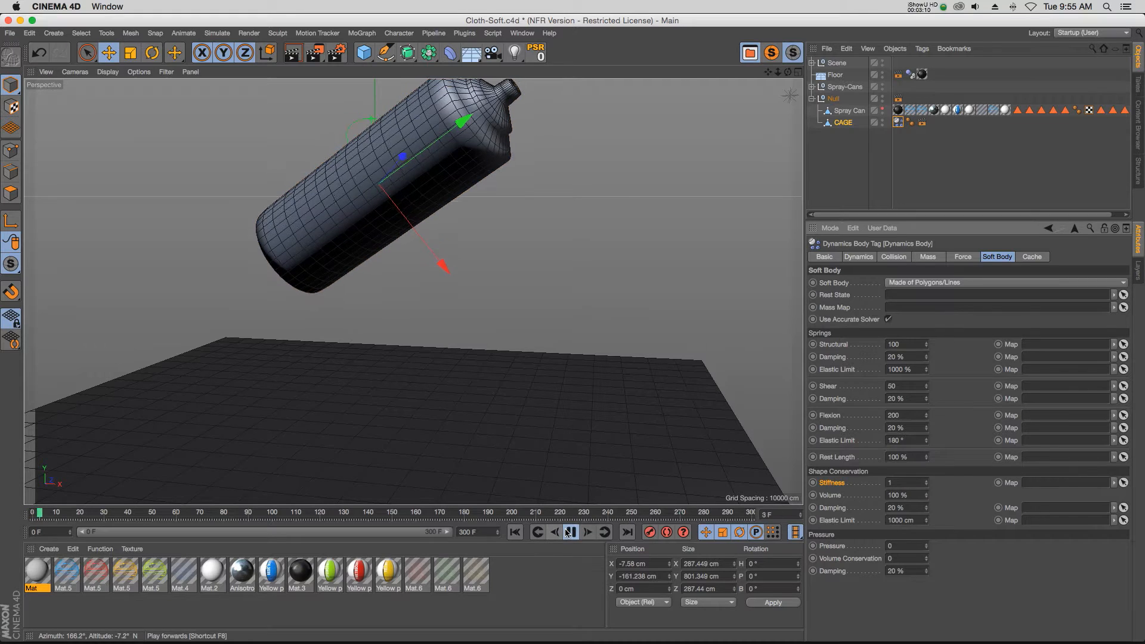
left_click(569, 532)
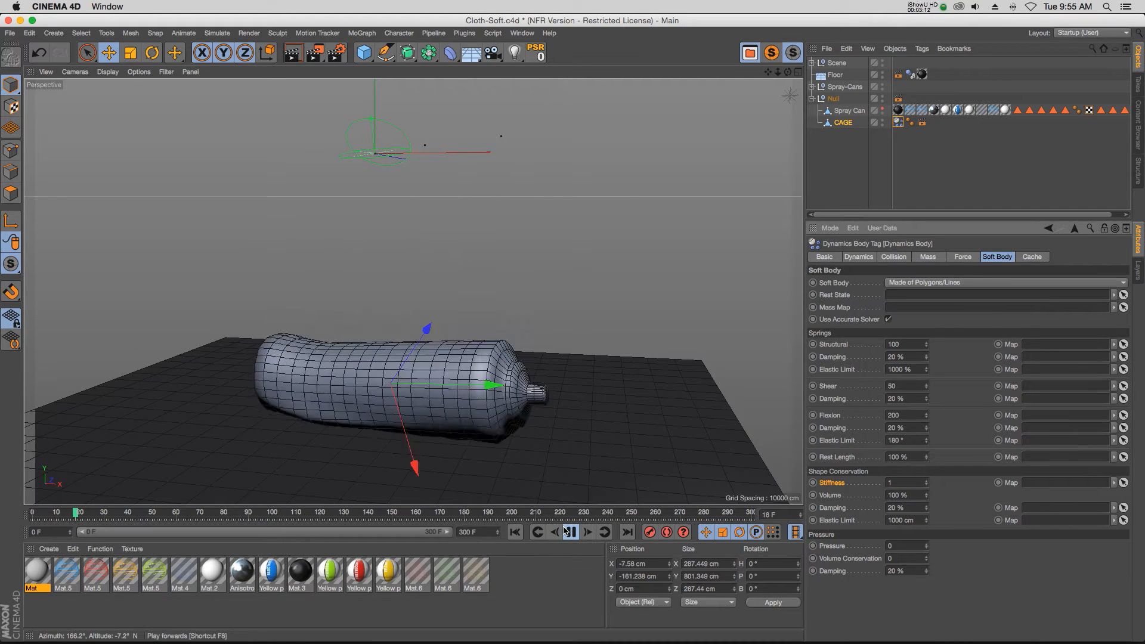
left_click(571, 531)
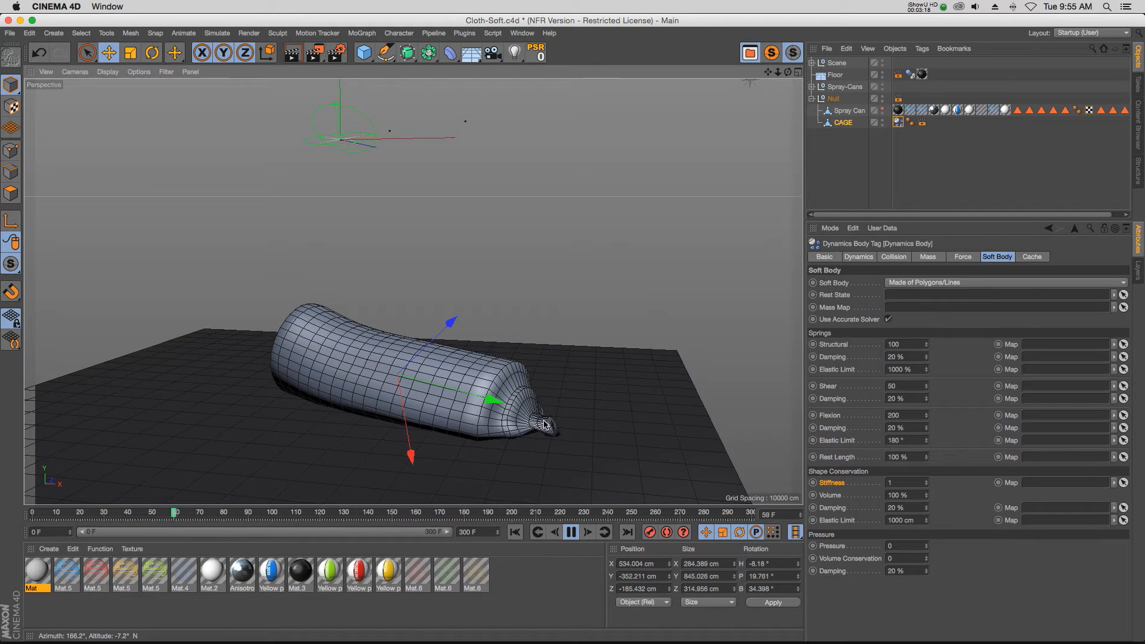
left_click(571, 531)
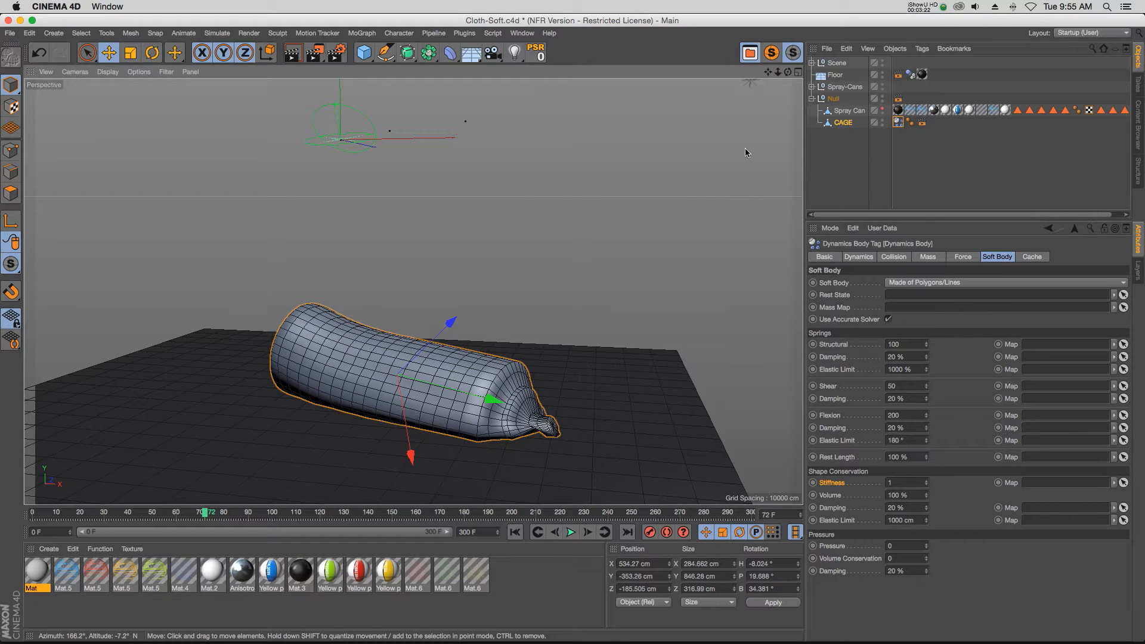
- Add a Mesh deformer and parent it under Spray Can
left_click(842, 122)
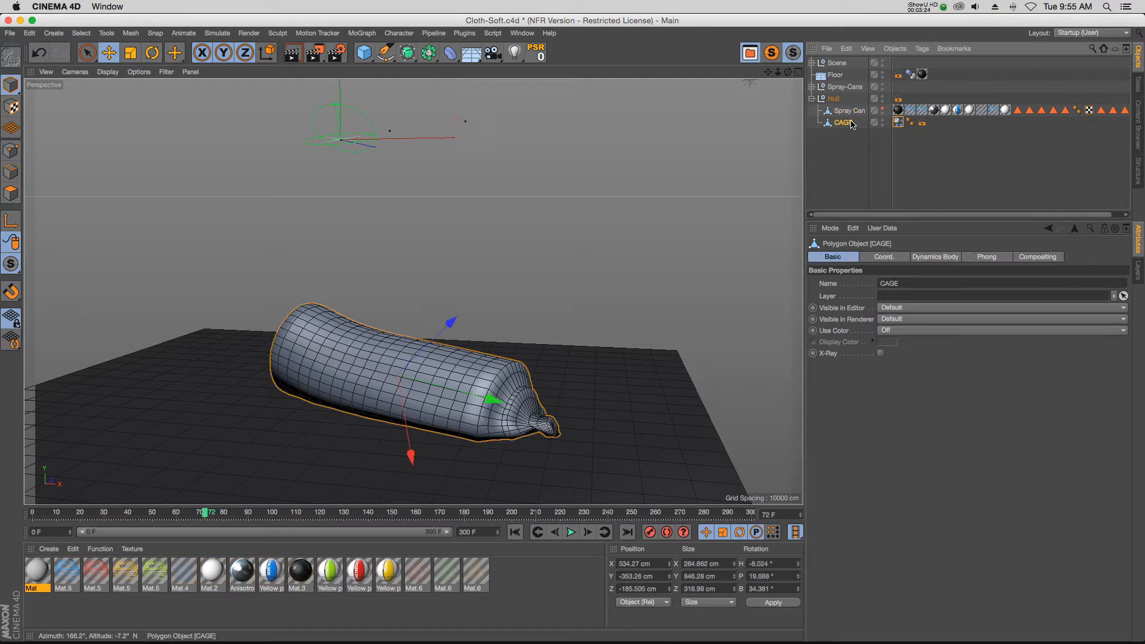
left_click(450, 52)
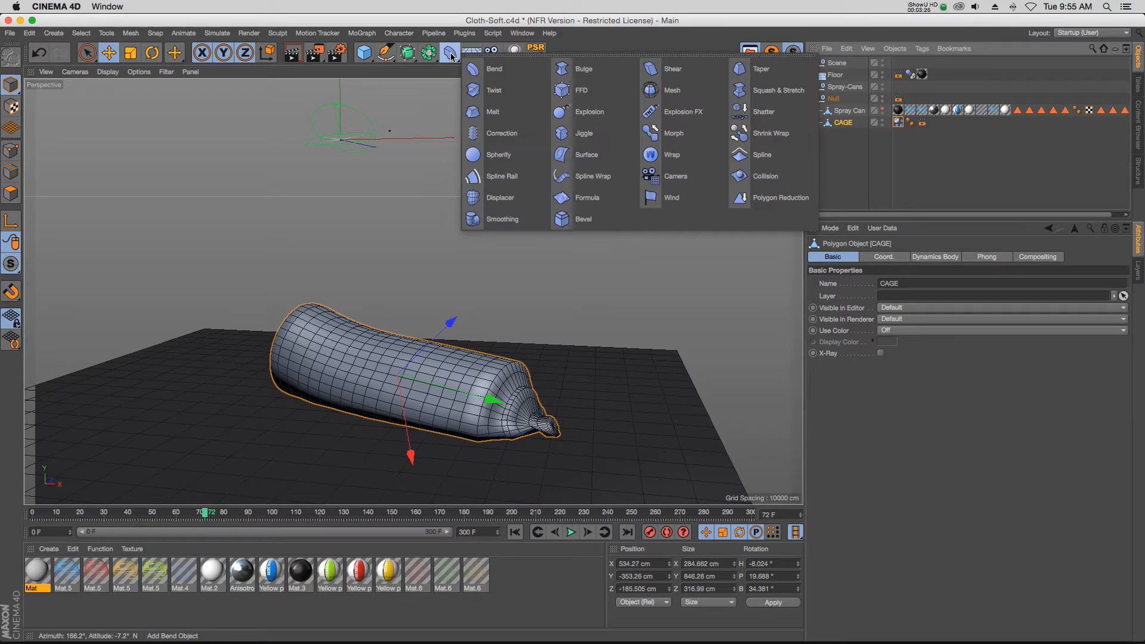
mouse_move(671, 90)
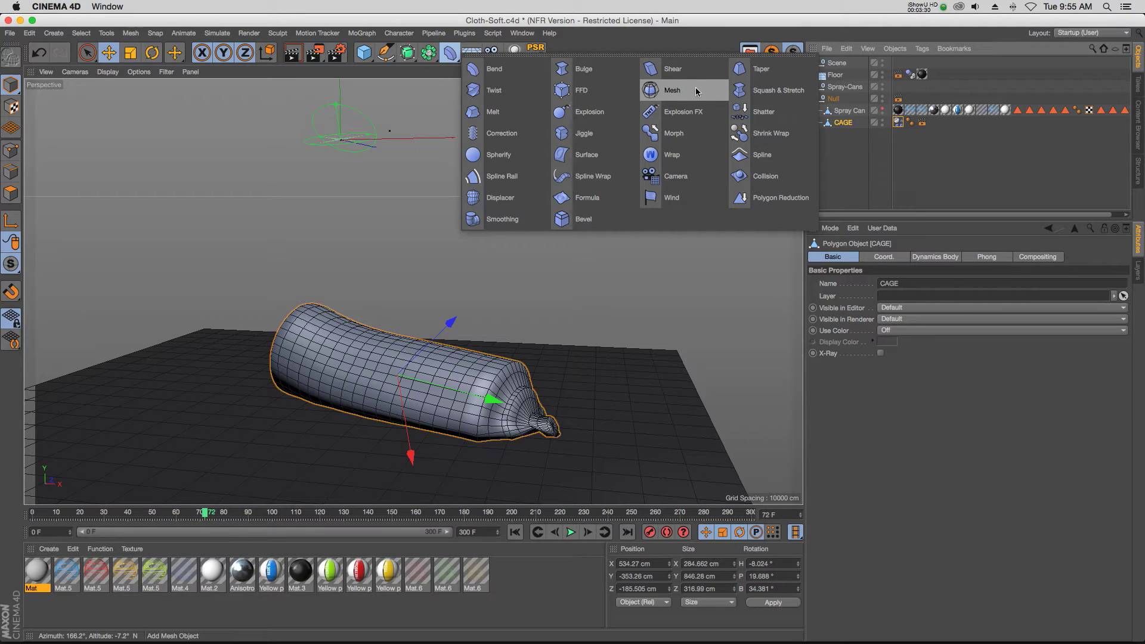
left_click(671, 91)
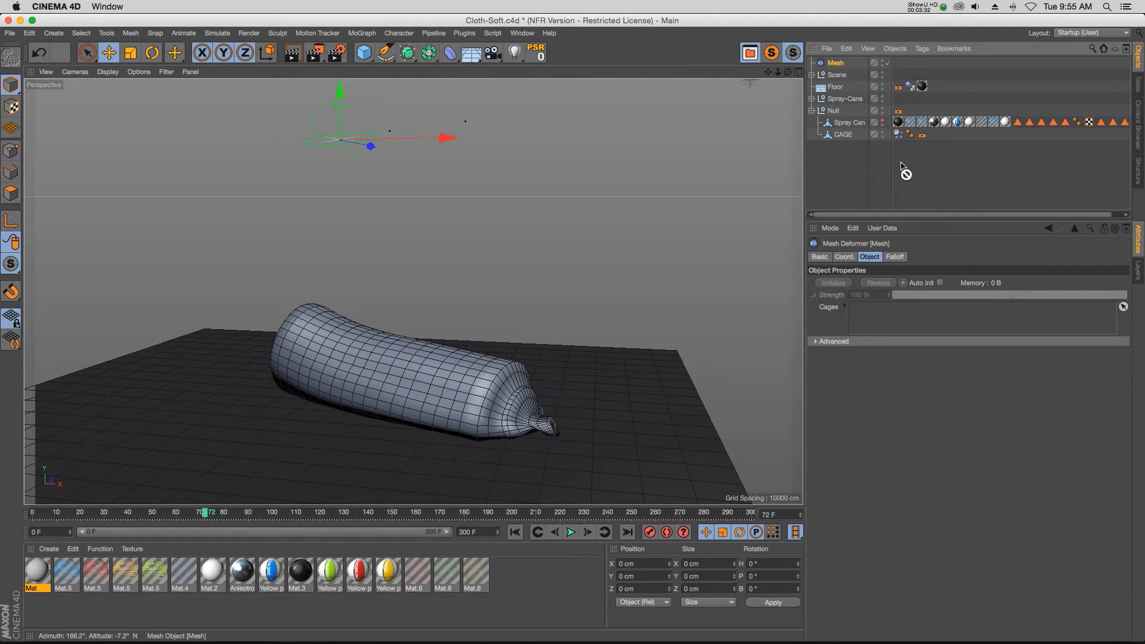
left_click(849, 110)
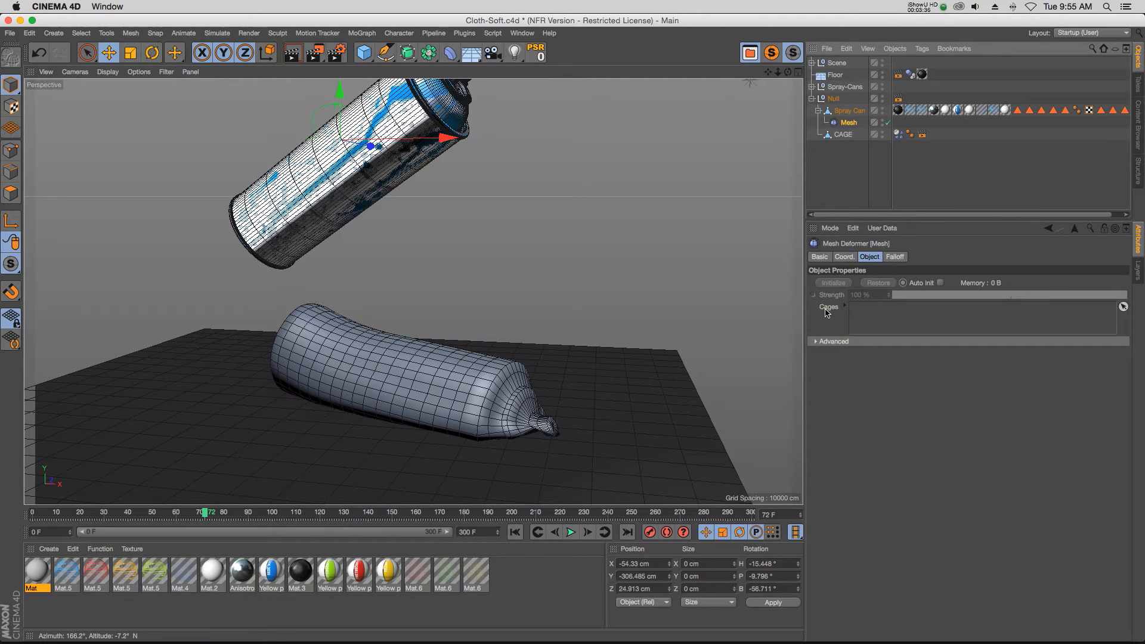
- Assign CAGE to the Mesh deformer's Cages and initialize the binding at frame 0
left_click(844, 135)
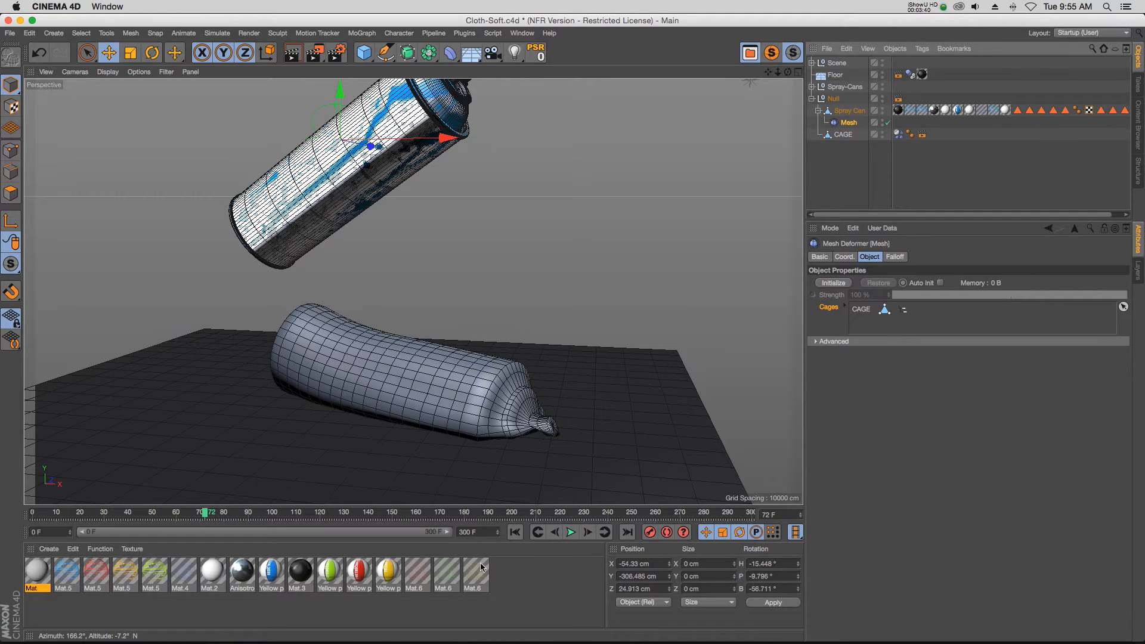
left_click(514, 532)
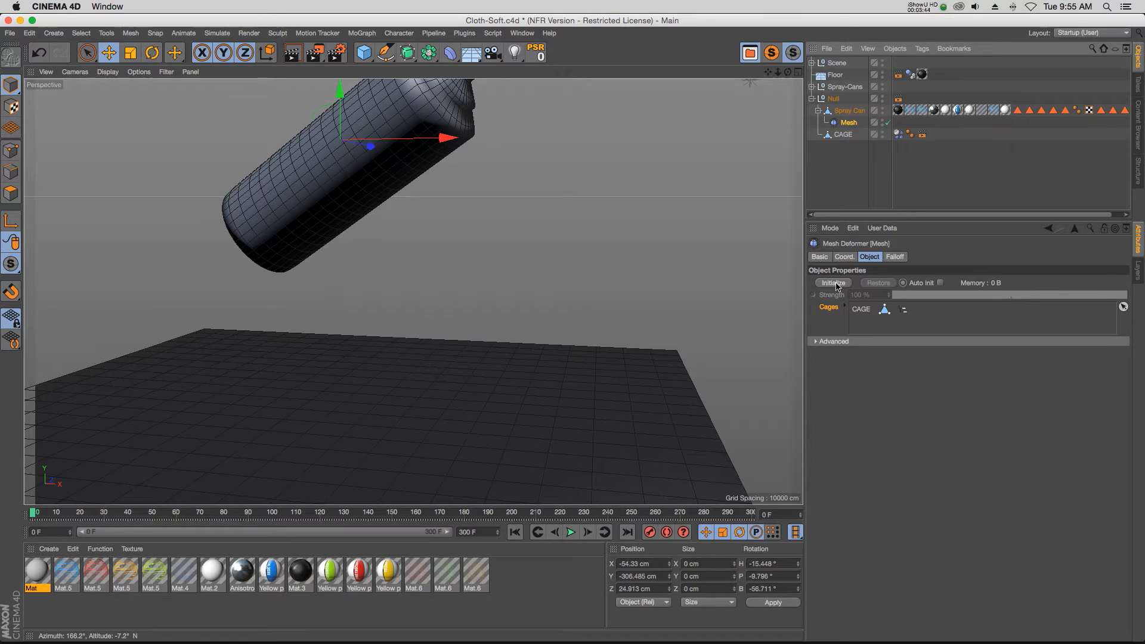
left_click(840, 135)
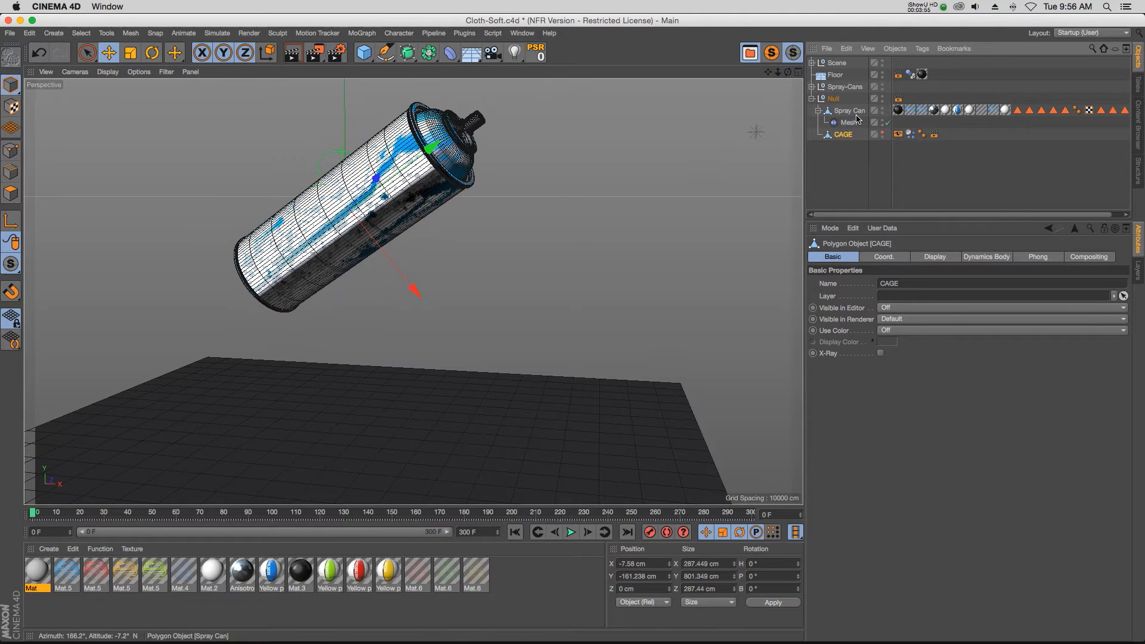
- Play the squash so the textured Spray Can follows the cage's simulation
left_click(848, 110)
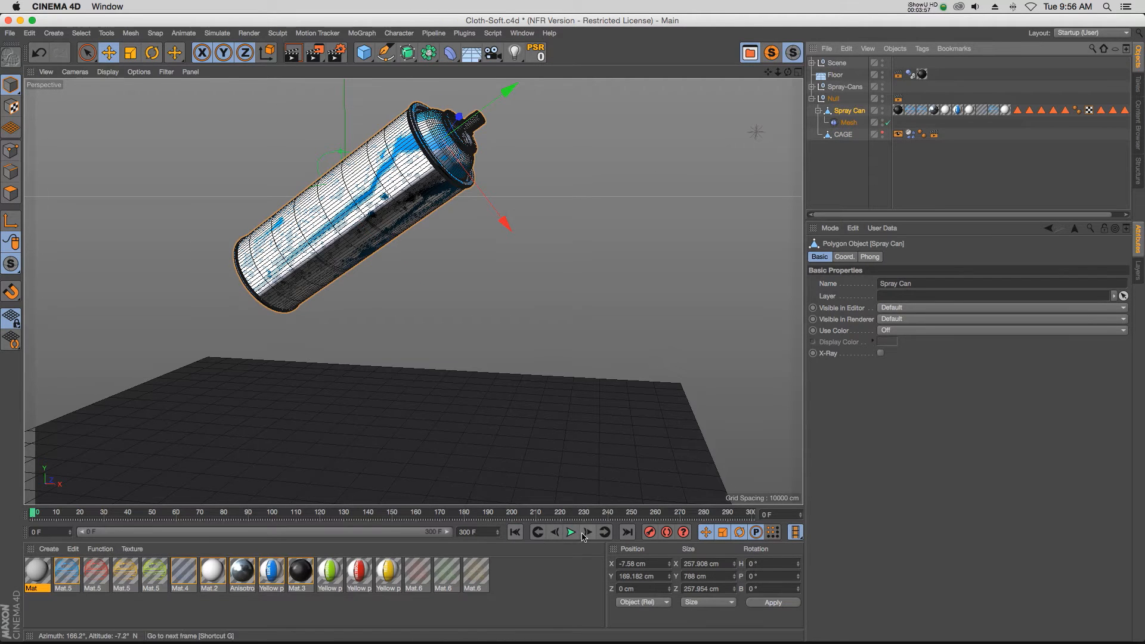
left_click(570, 531)
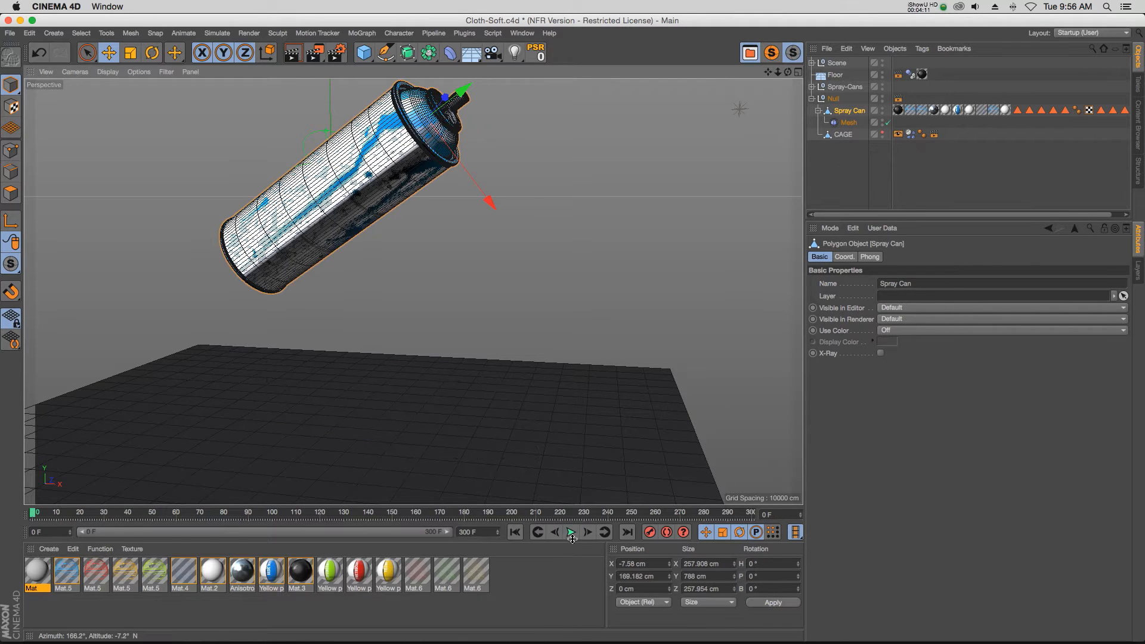
left_click(571, 531)
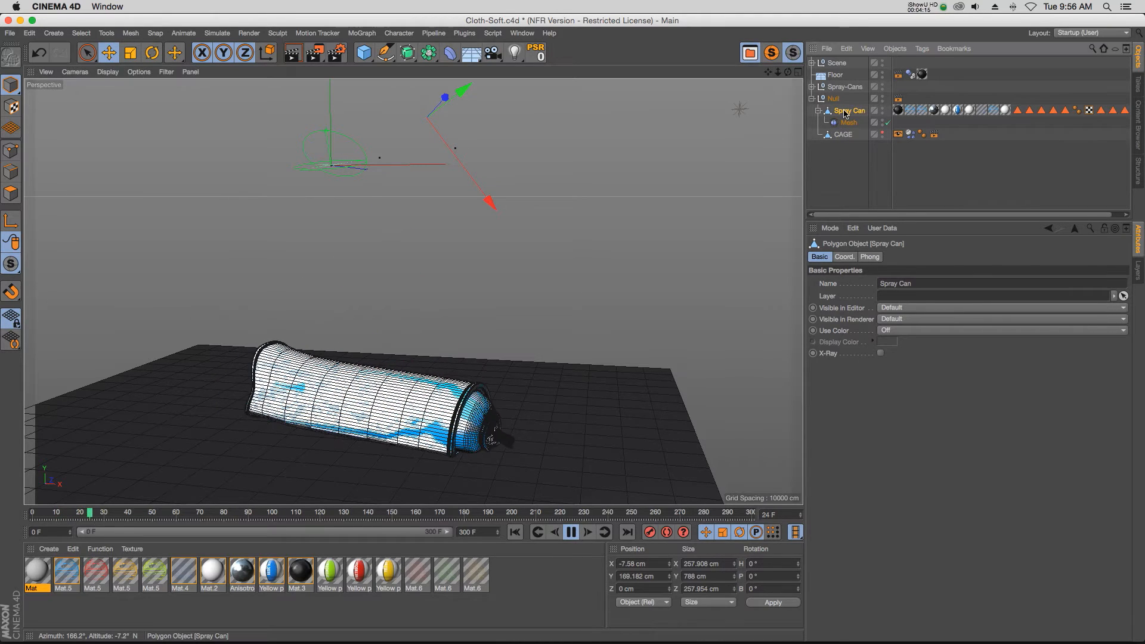
left_click(570, 532)
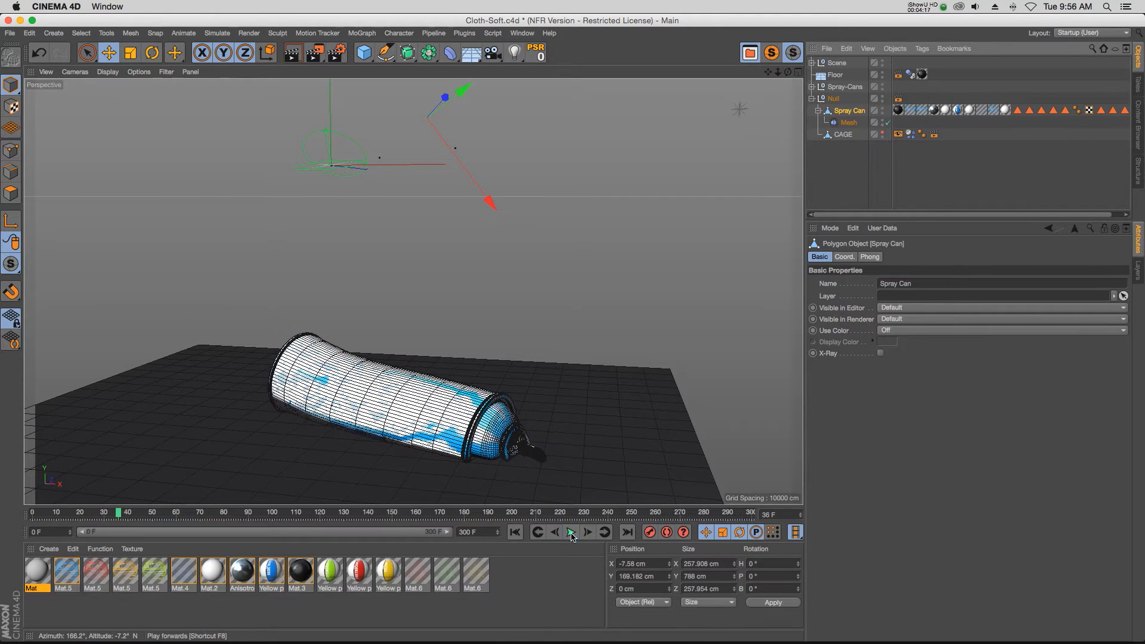
left_click(570, 531)
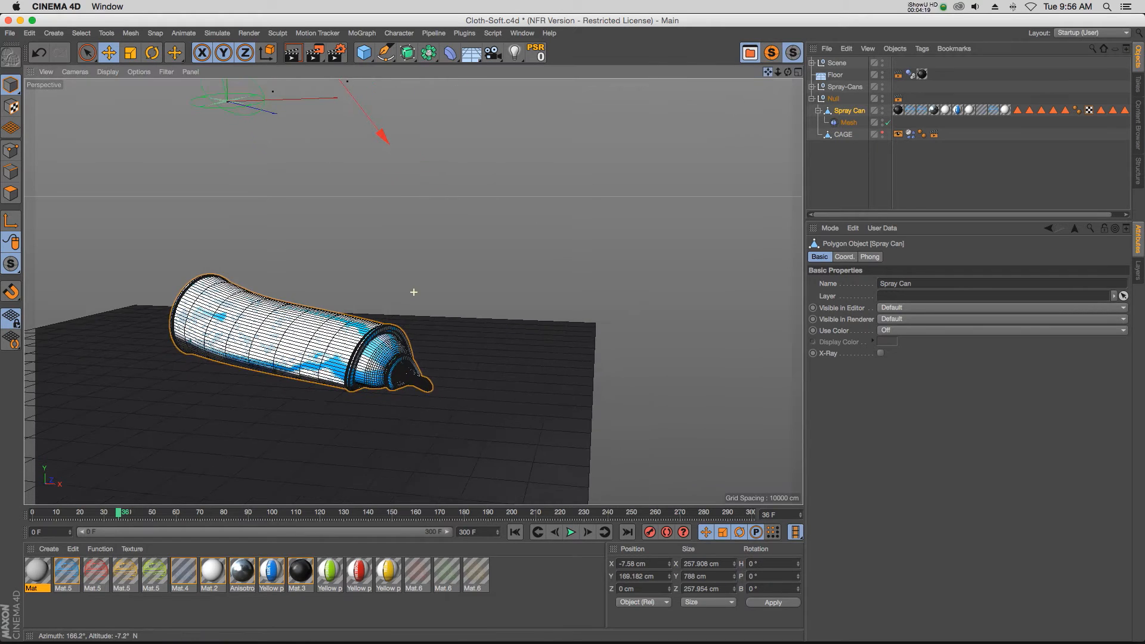
- Switch to Gouraud Shading and replay the squash from the start to inspect the nozzle
left_click(108, 71)
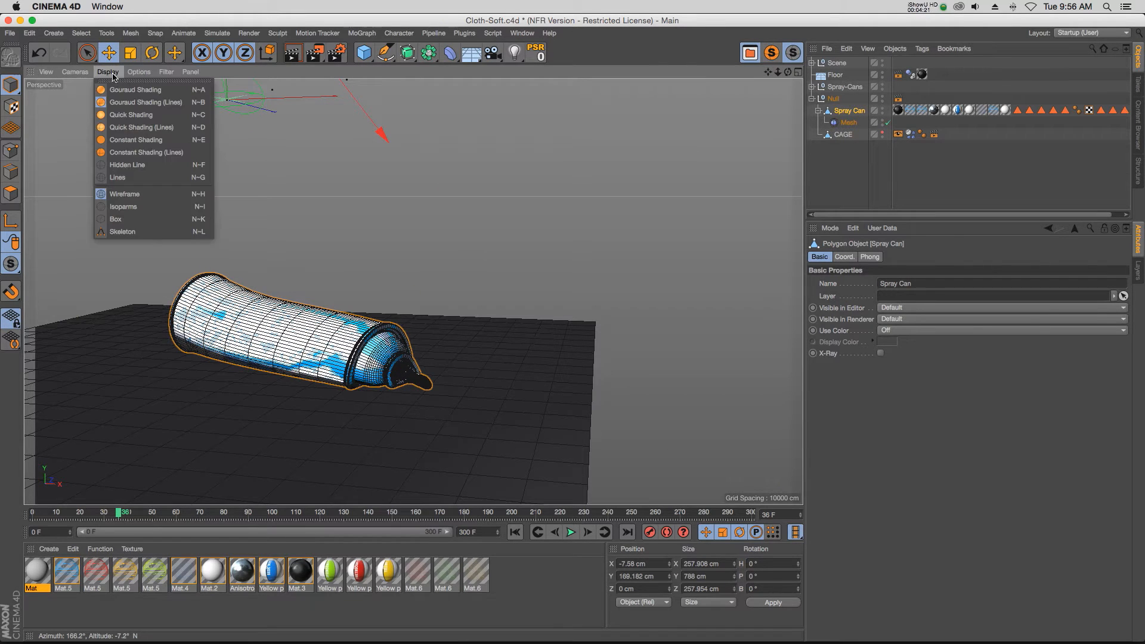
left_click(134, 89)
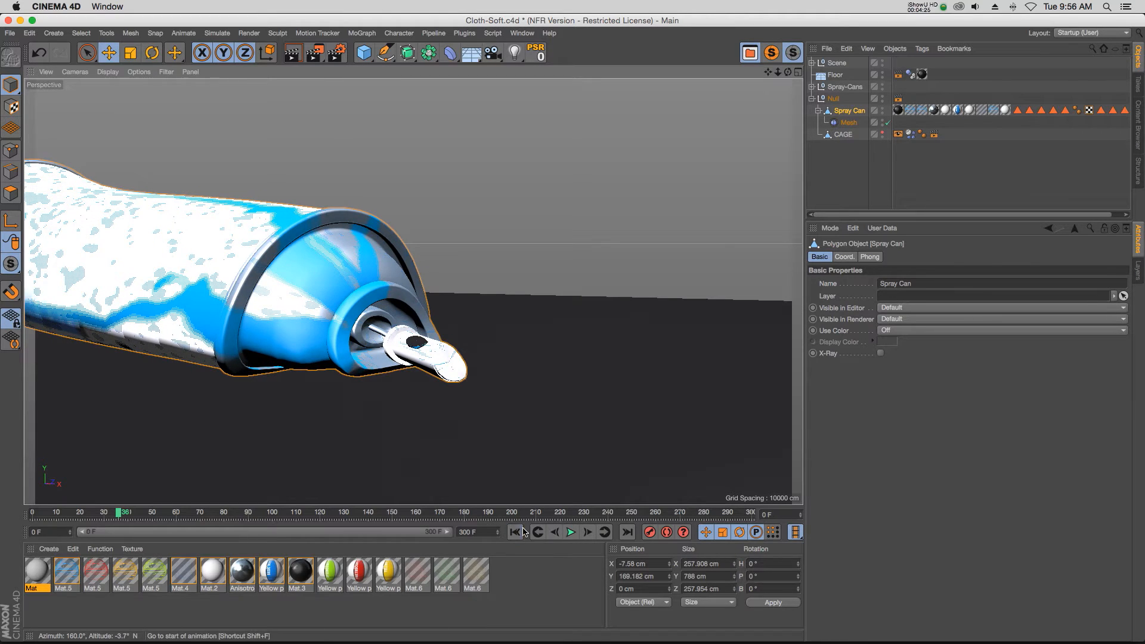
left_click(570, 531)
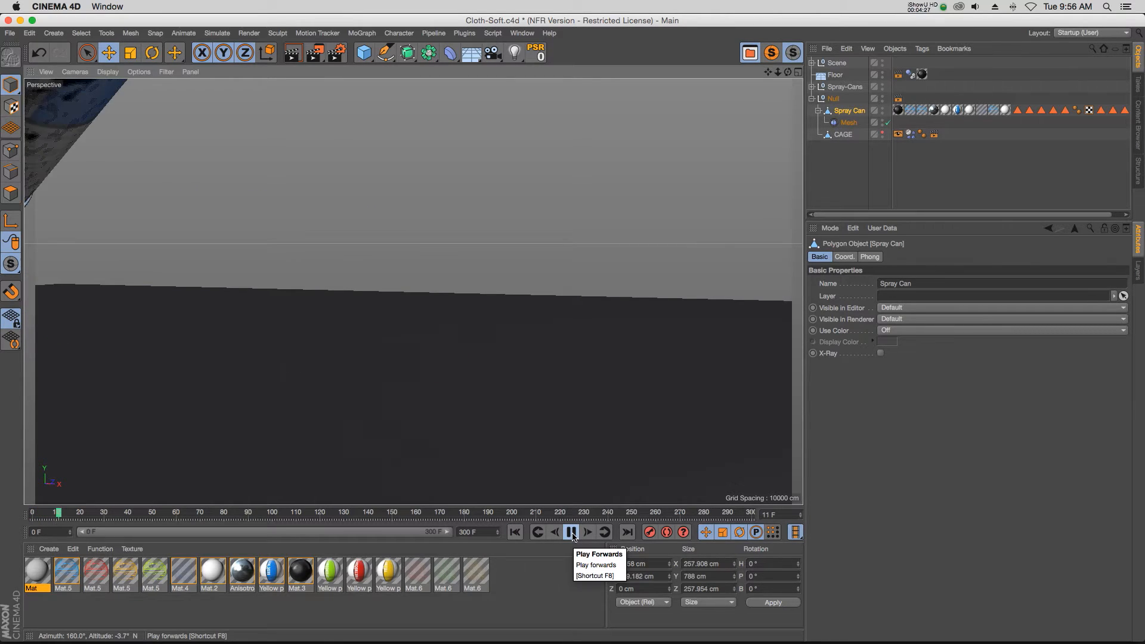
left_click(572, 532)
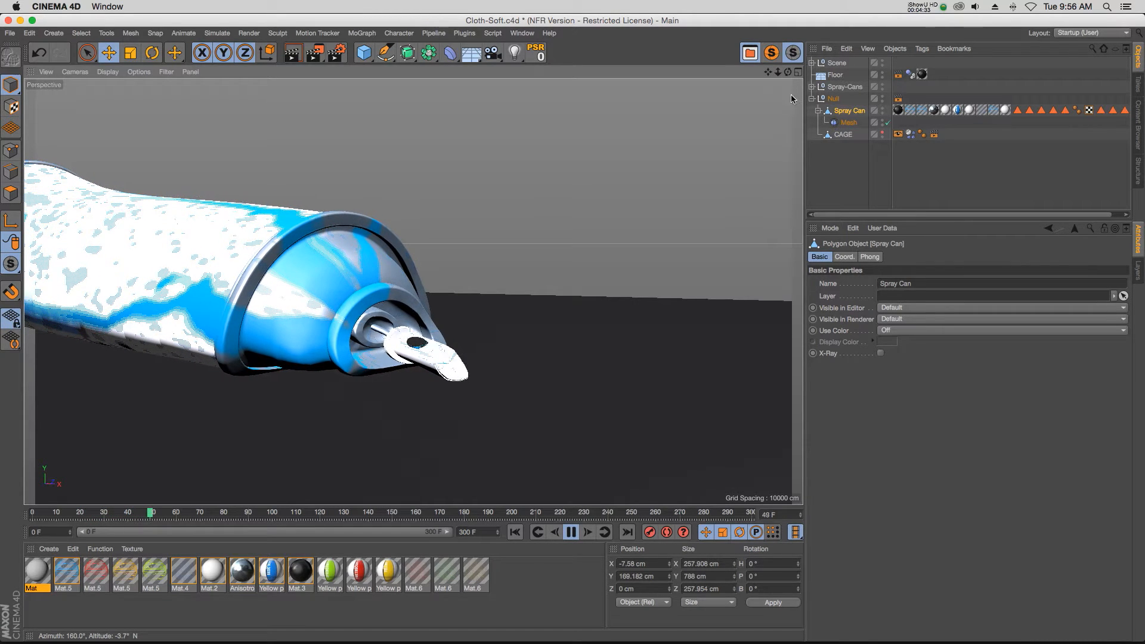
left_click(570, 532)
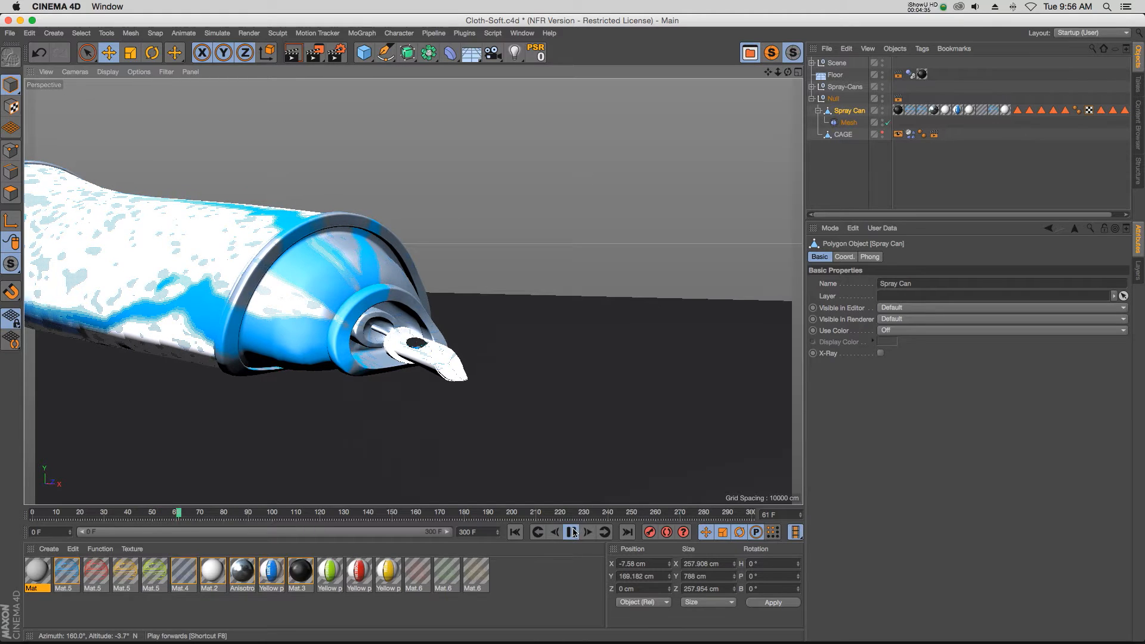
left_click(514, 531)
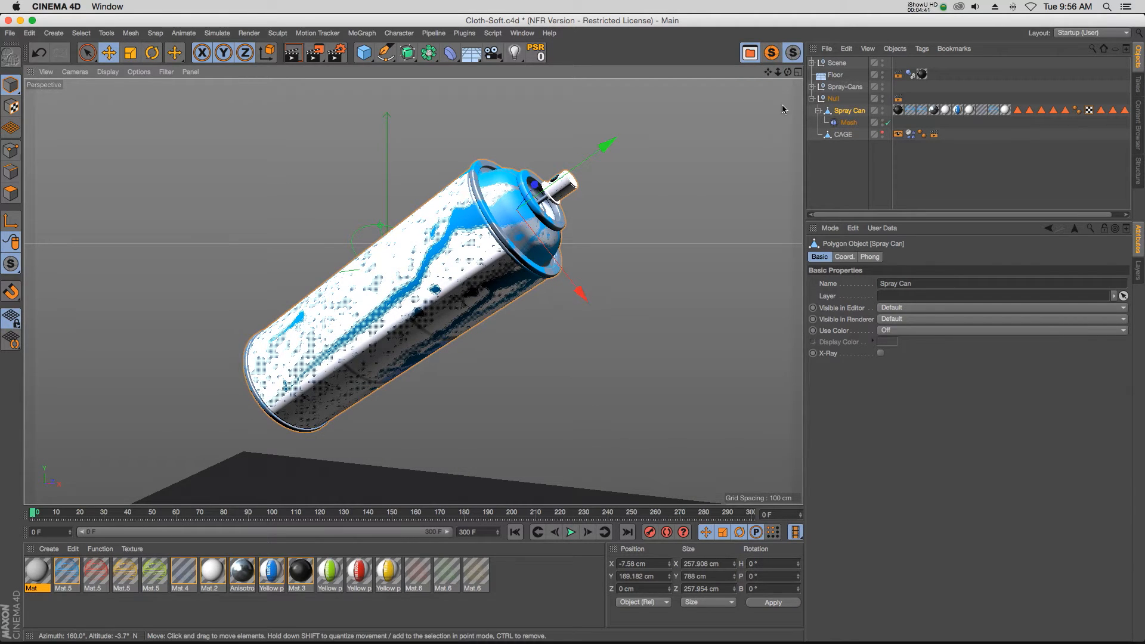
- Check CAGE's Soft Body settings and set its Visible in Editor back to Default
left_click(898, 135)
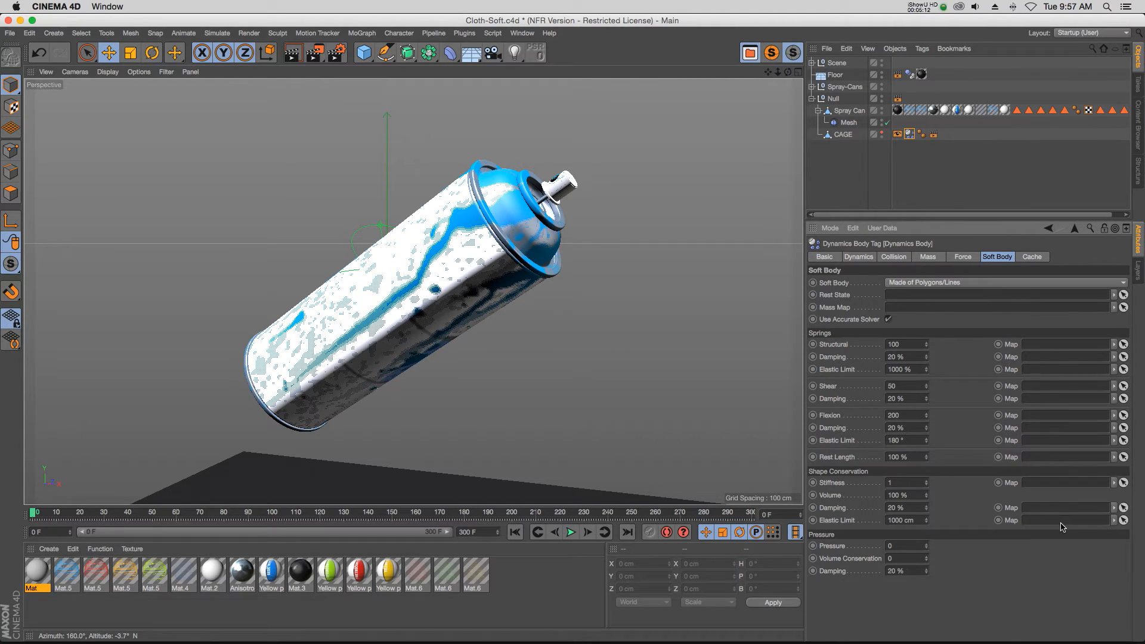
mouse_move(751, 174)
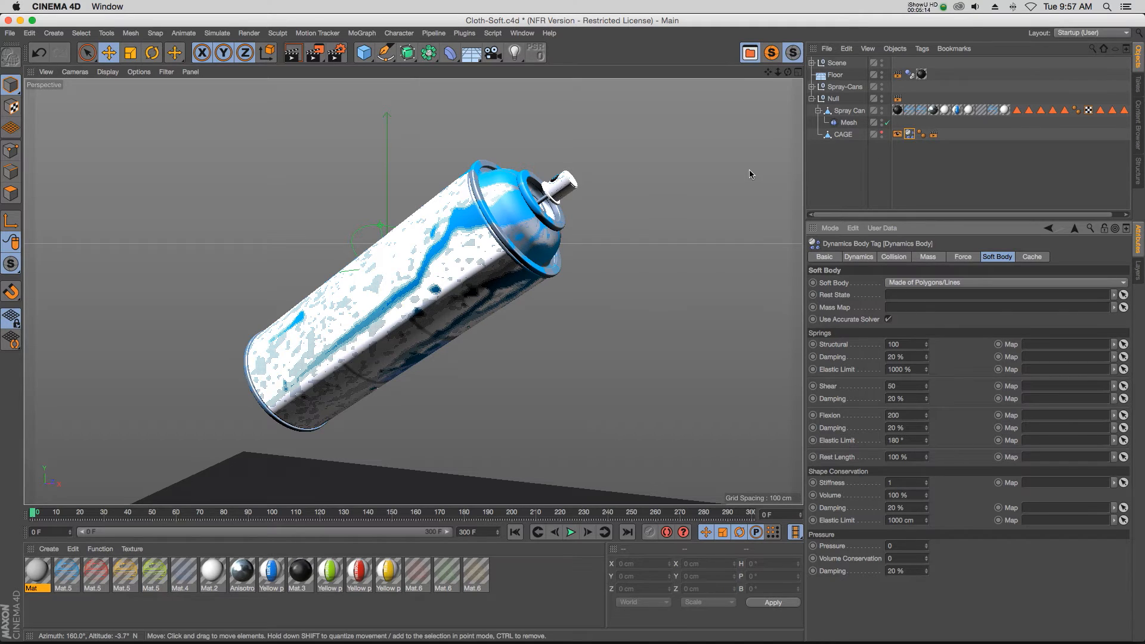
left_click(849, 110)
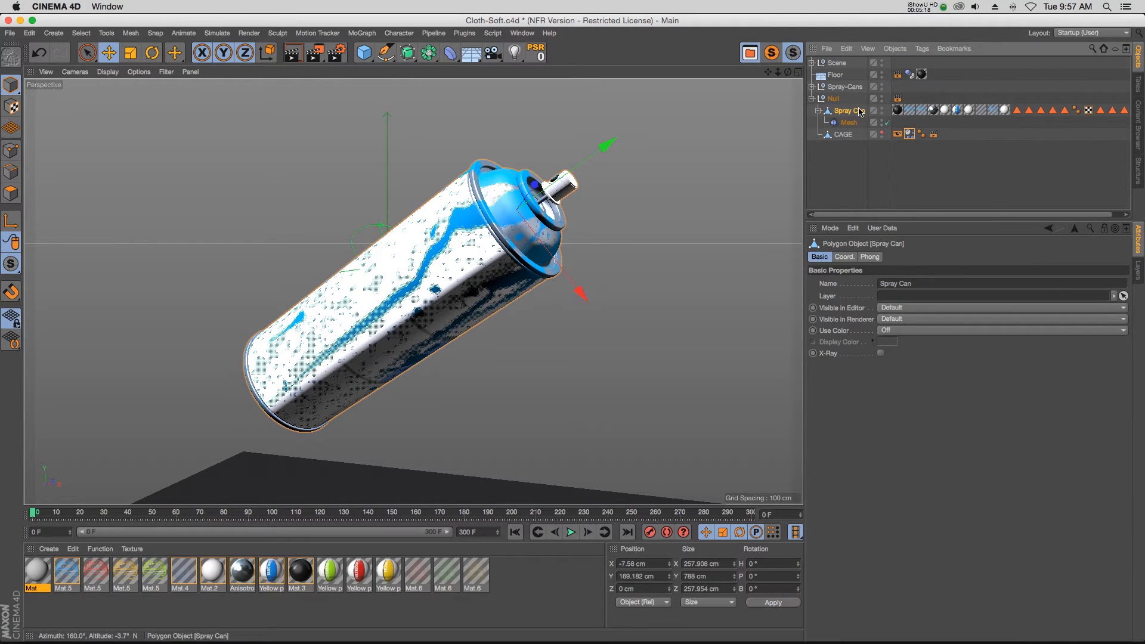
left_click(843, 134)
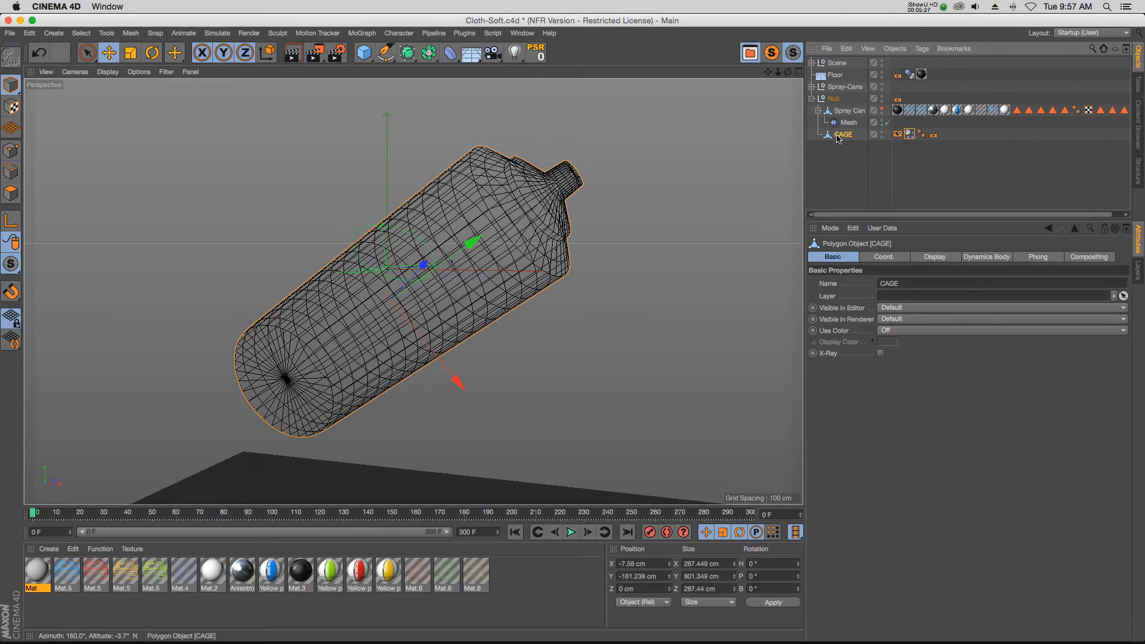
- In Points mode, use Set Vertex Weight to create a fully weighted Vertex Map on CAGE
left_click(898, 134)
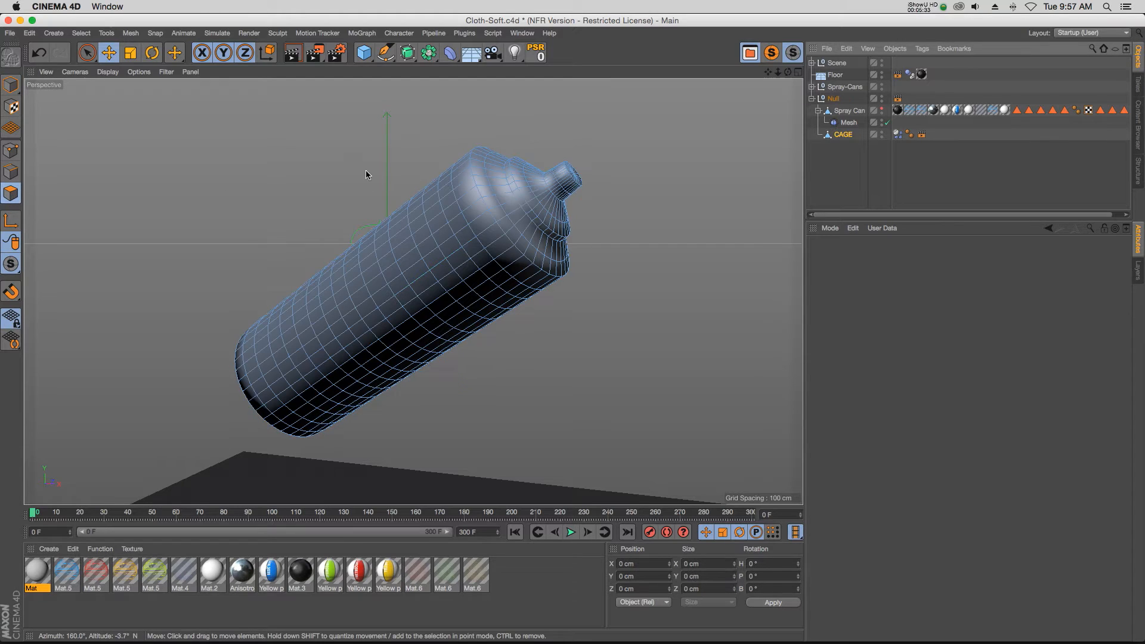
left_click(80, 33)
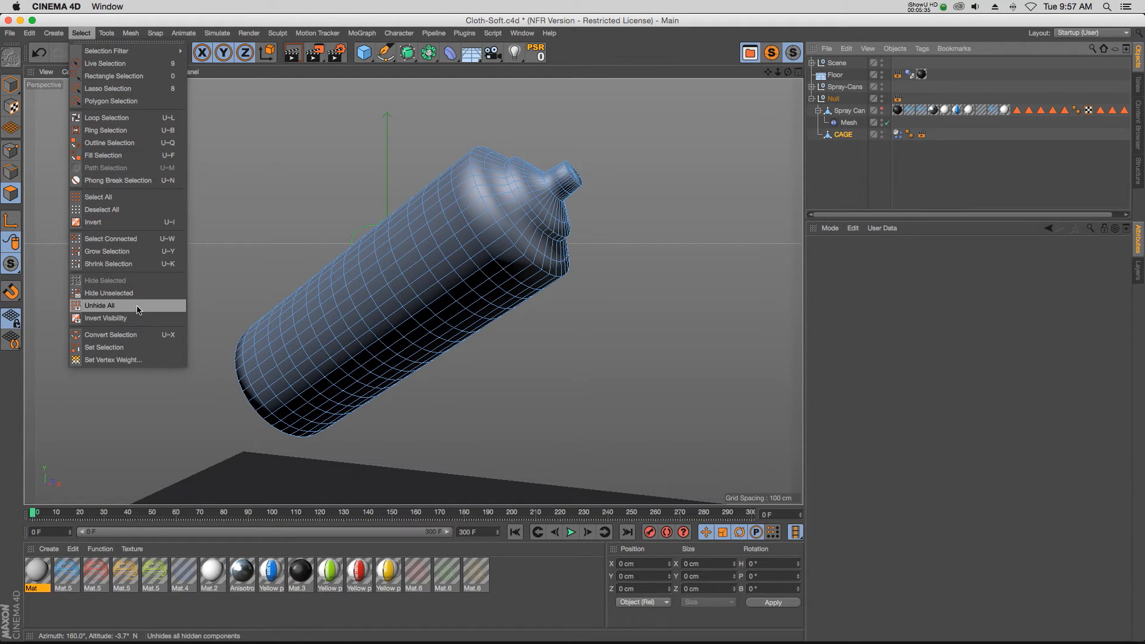
left_click(113, 359)
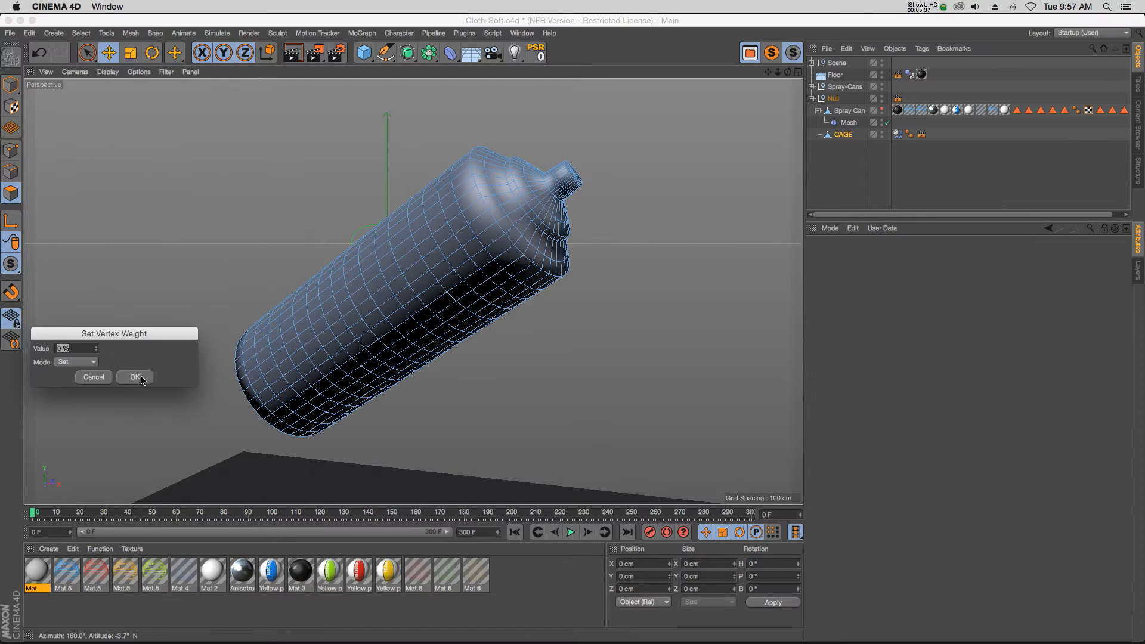
left_click(136, 377)
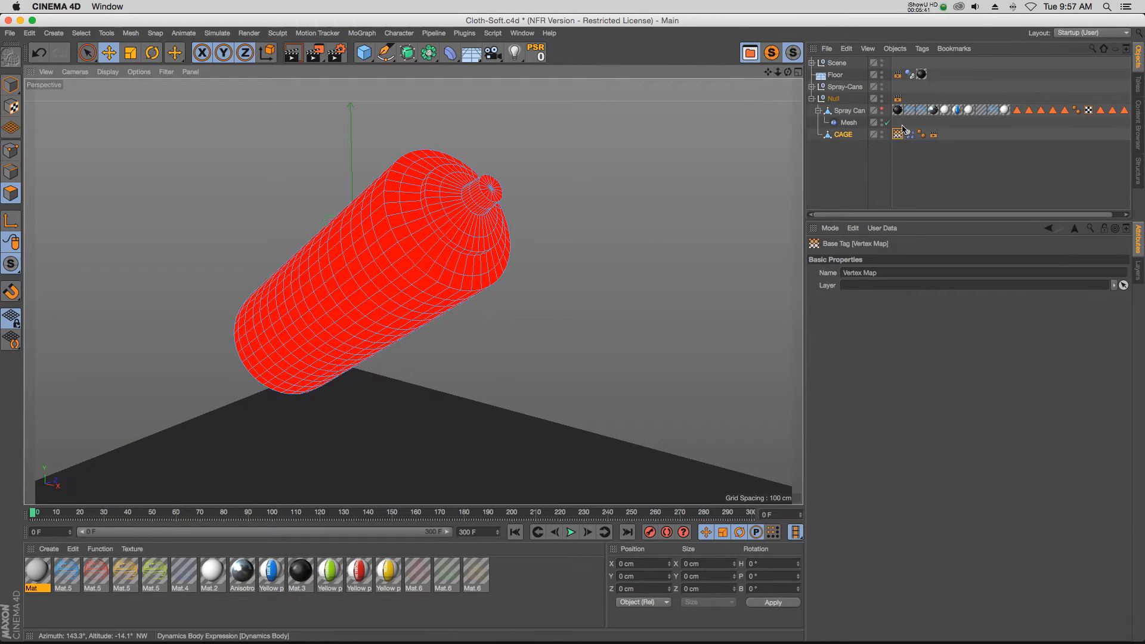
- Paint lower weight on the nozzle and use the Vertex Map as the soft body's Stiffness Map
left_click(899, 134)
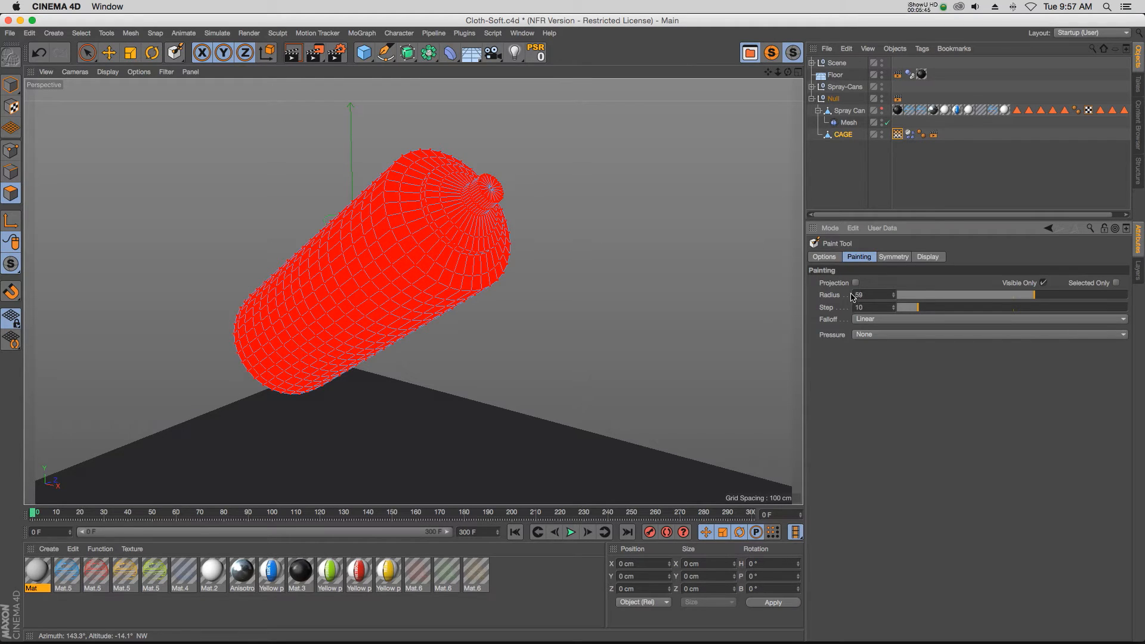
left_click(823, 256)
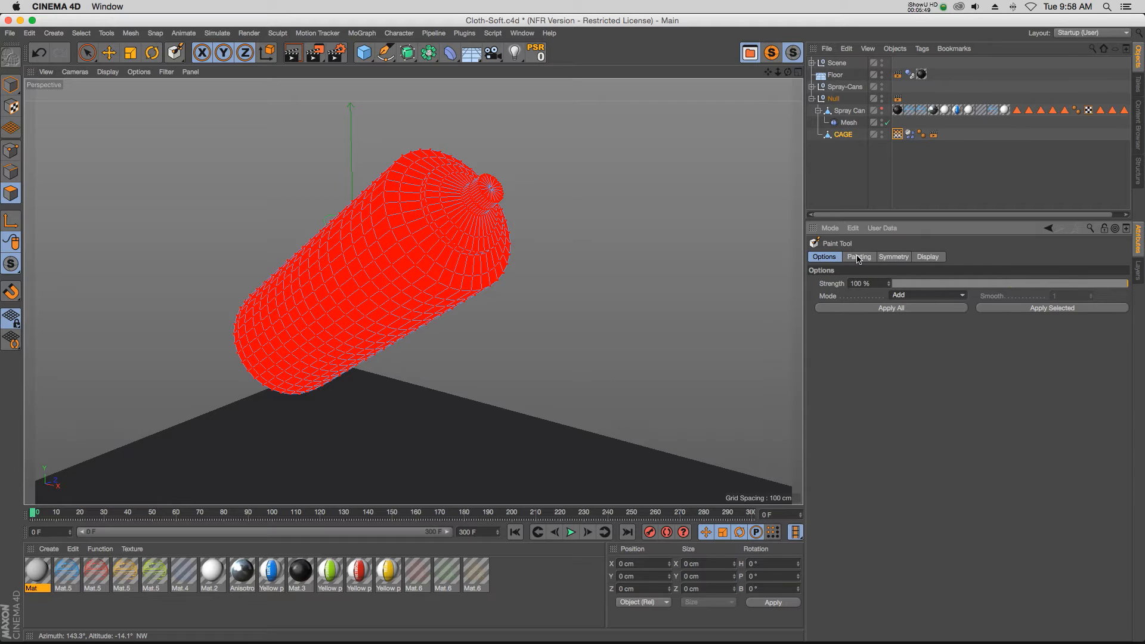
left_click(859, 256)
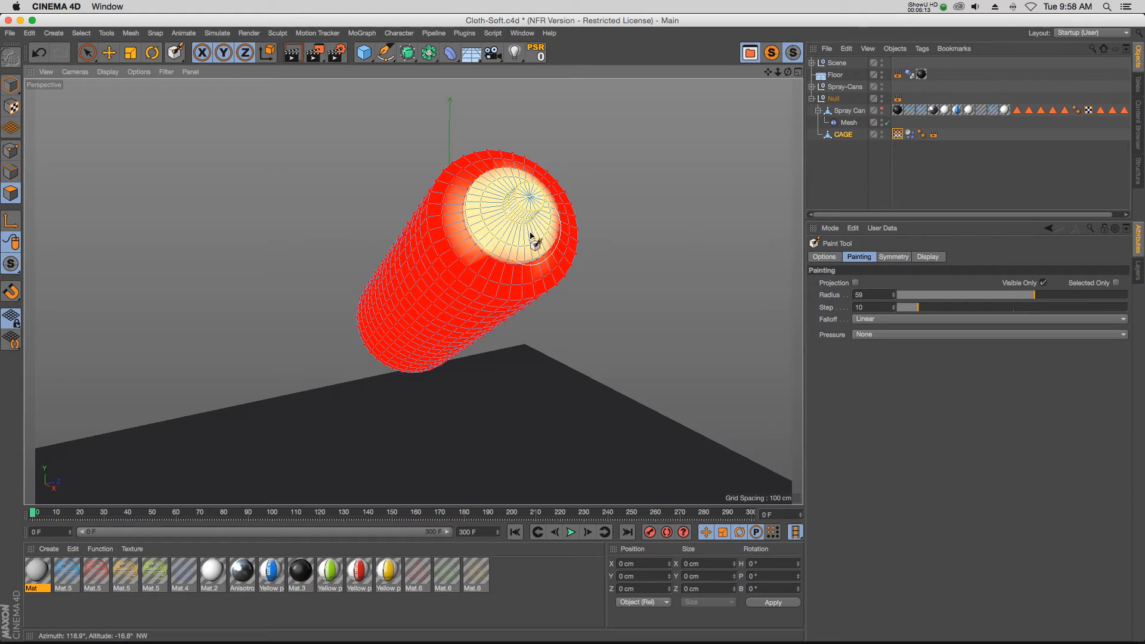
left_click_drag(511, 234, 453, 230)
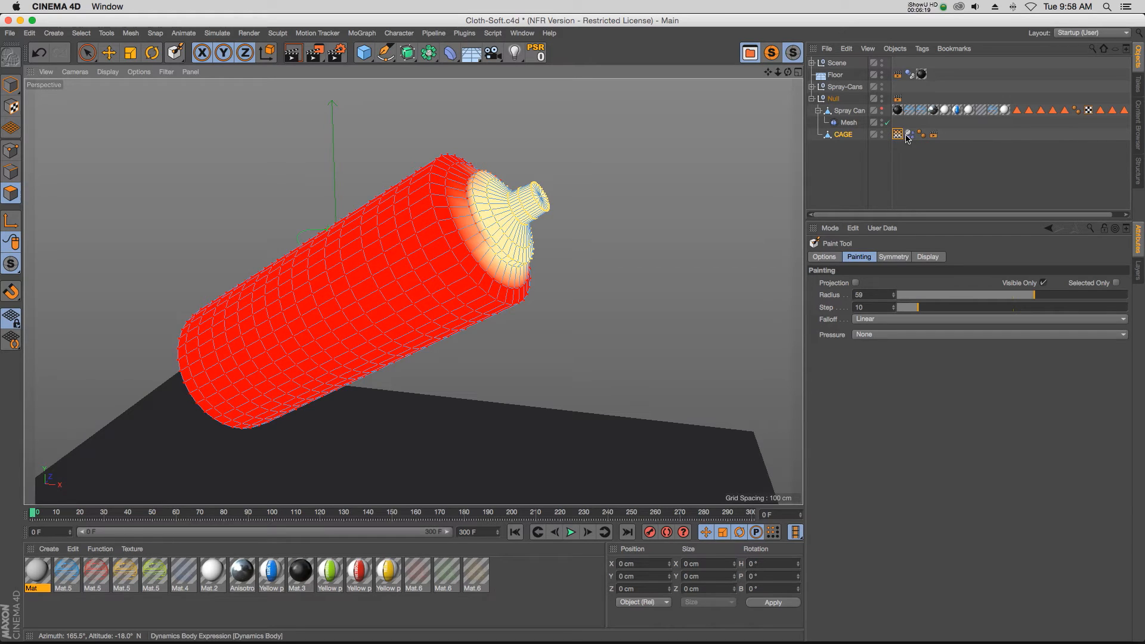
left_click(897, 123)
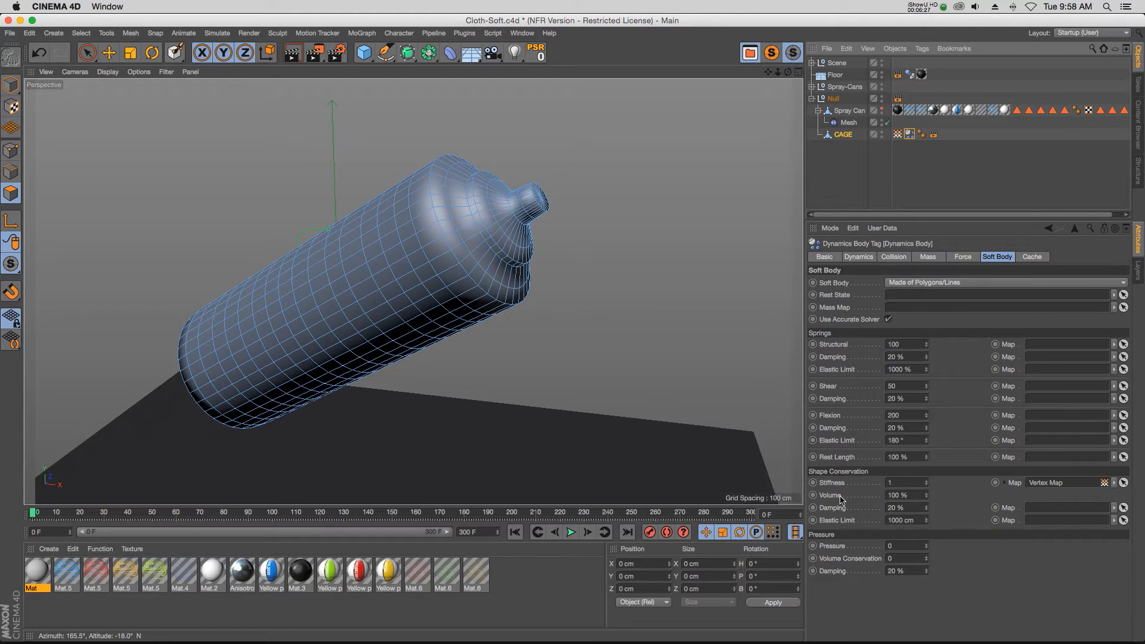
- Set Shape Conservation Stiffness to 3 and replay the squash simulation
left_click(906, 483)
type("3")
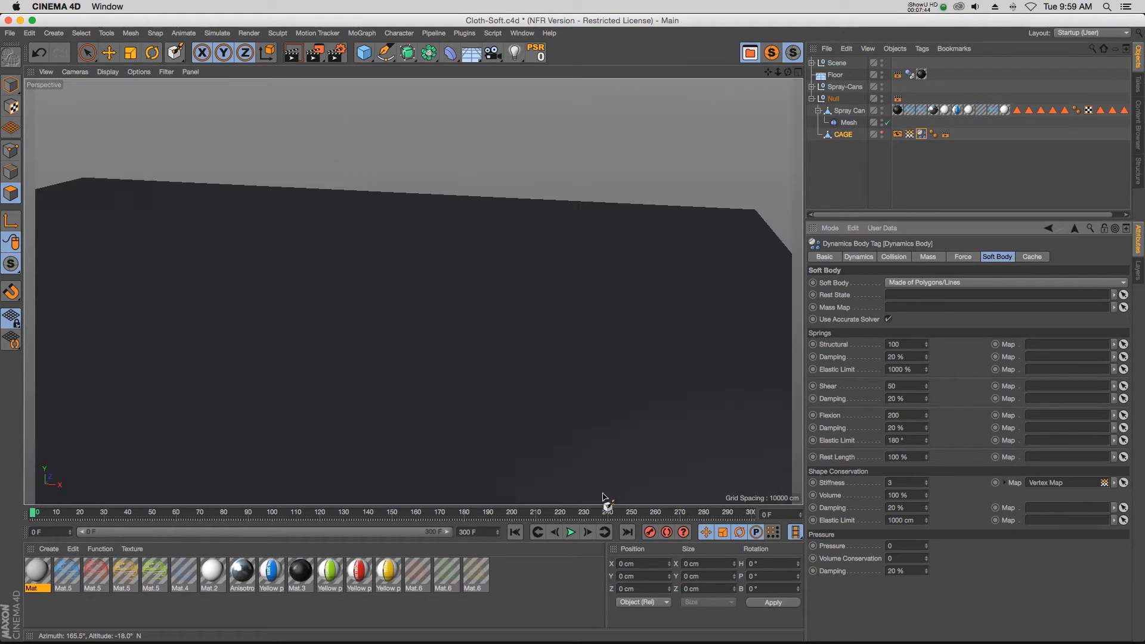
left_click(570, 531)
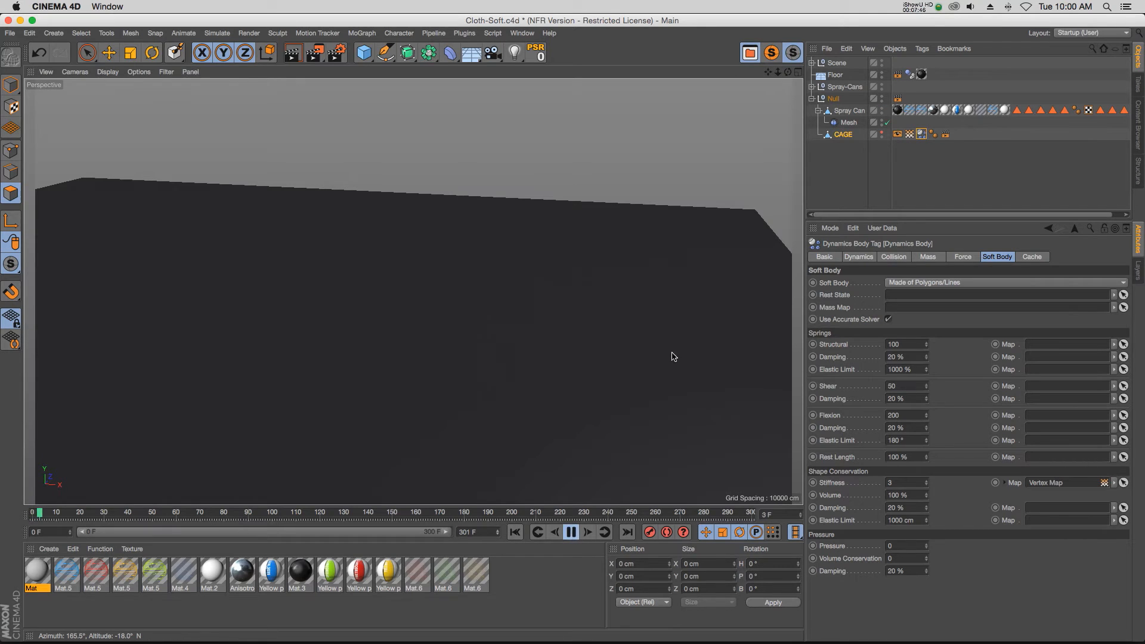
left_click(571, 532)
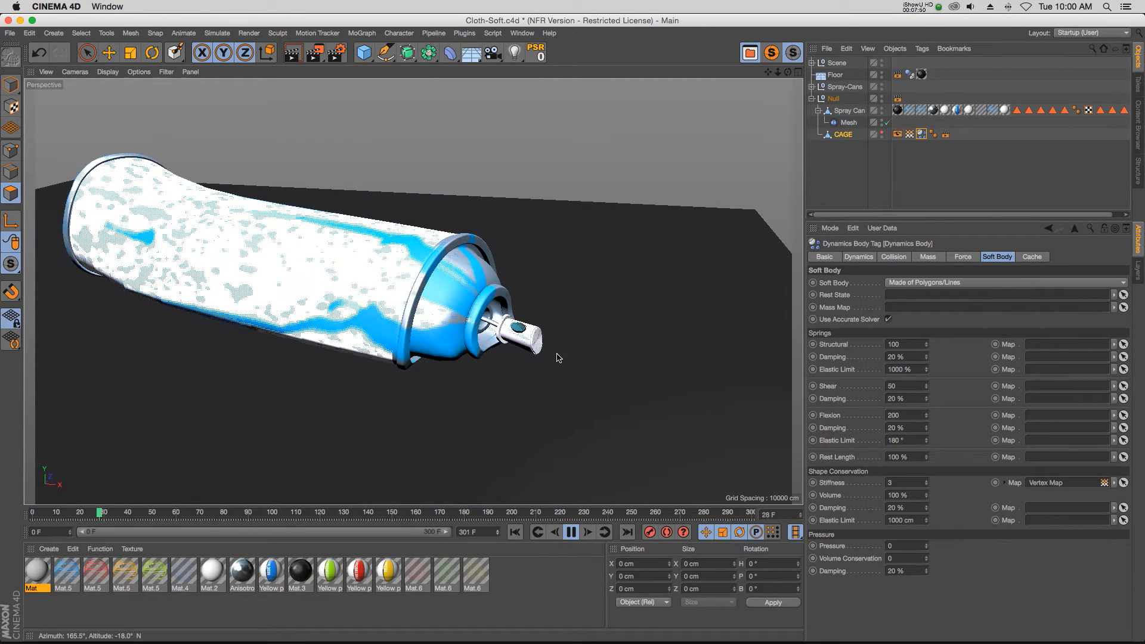
left_click(570, 531)
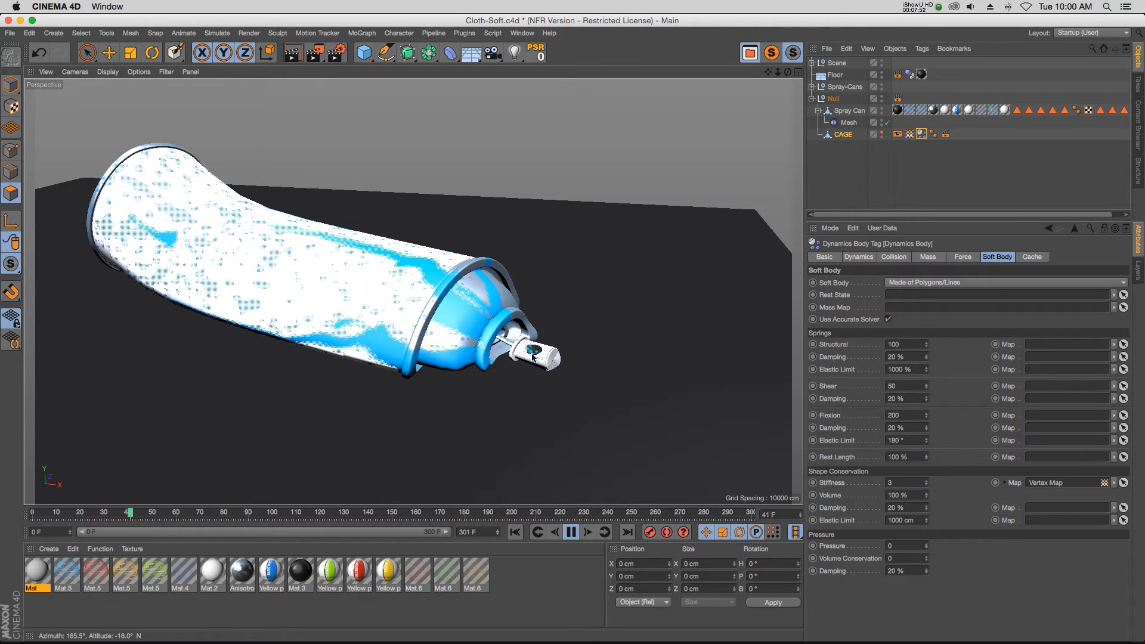
left_click(572, 531)
type("100")
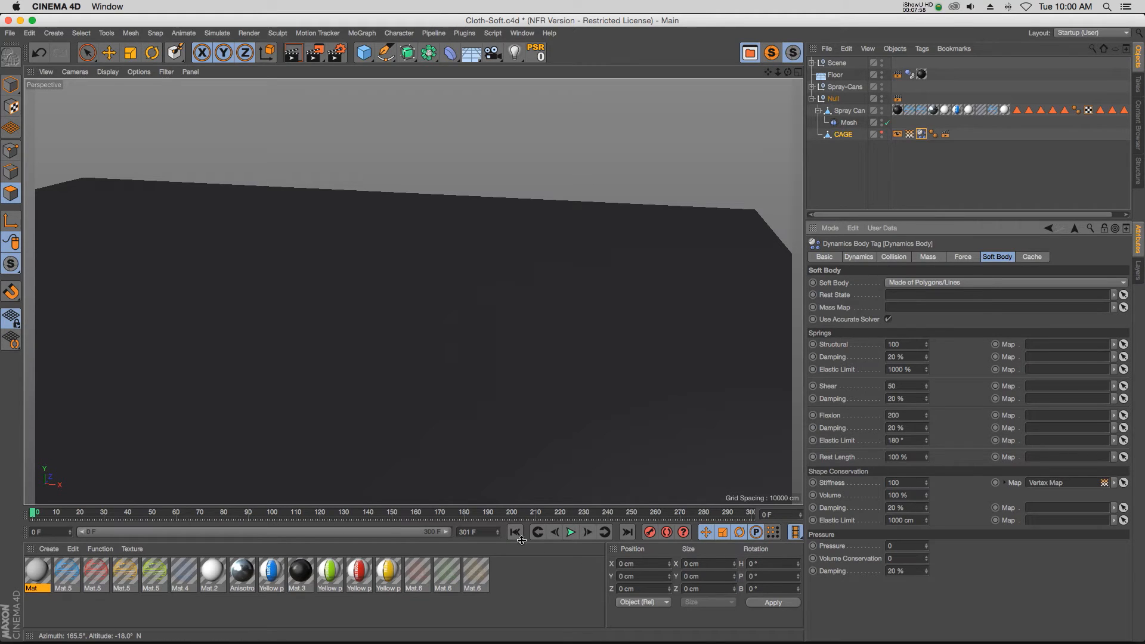
- Raise Stiffness to 100 and replay, with the nozzle end holding its shape
left_click(570, 531)
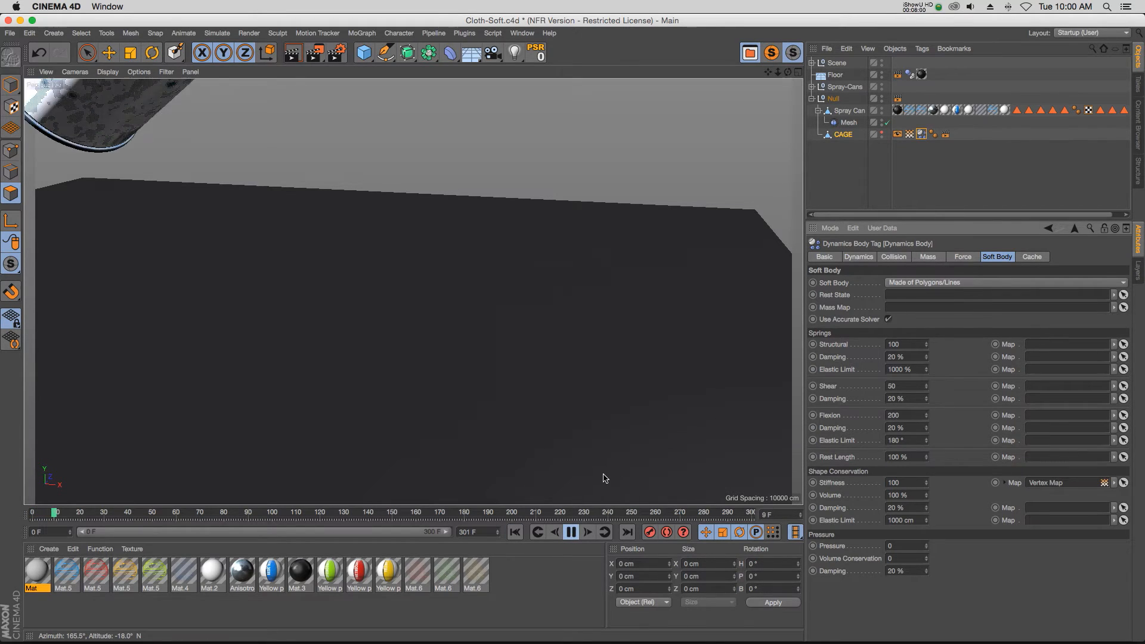
left_click(570, 532)
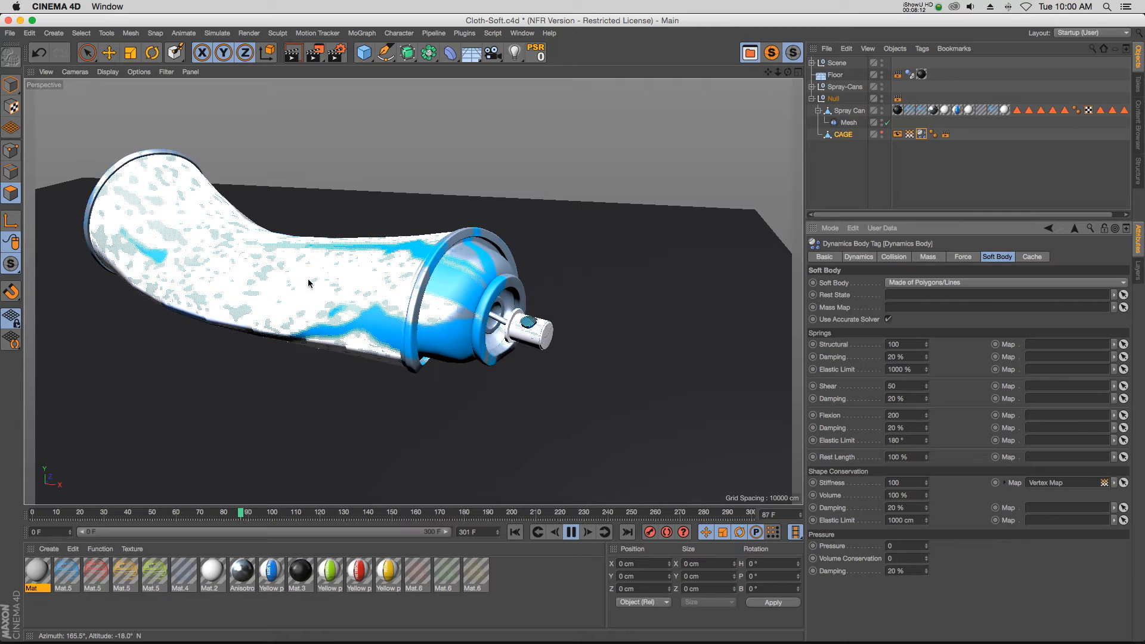
left_click(572, 532)
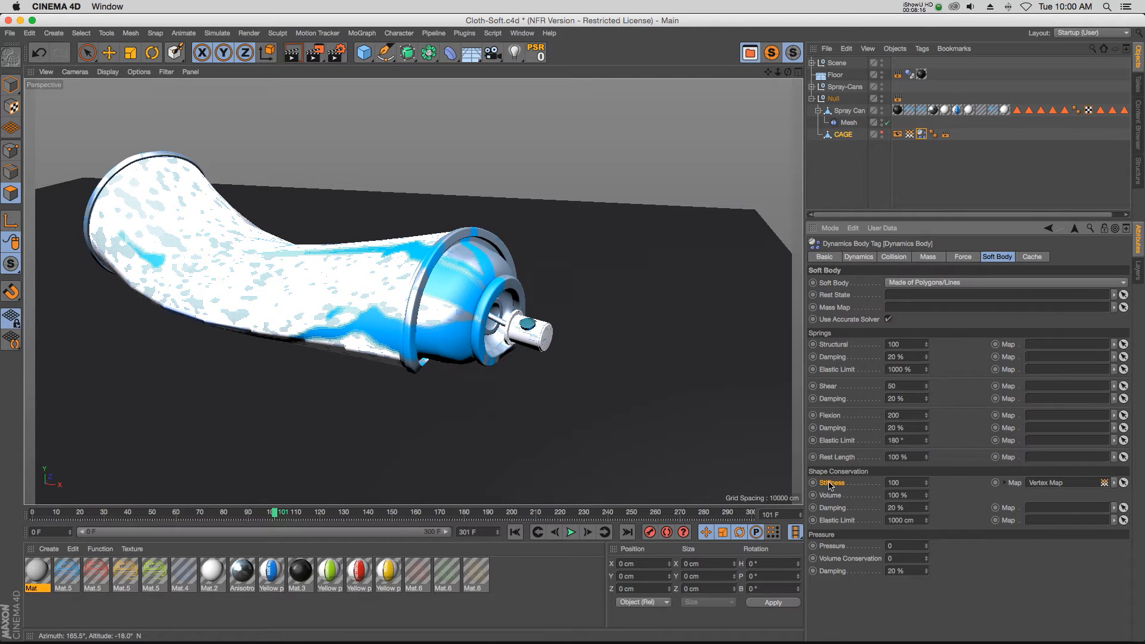
mouse_move(1048, 488)
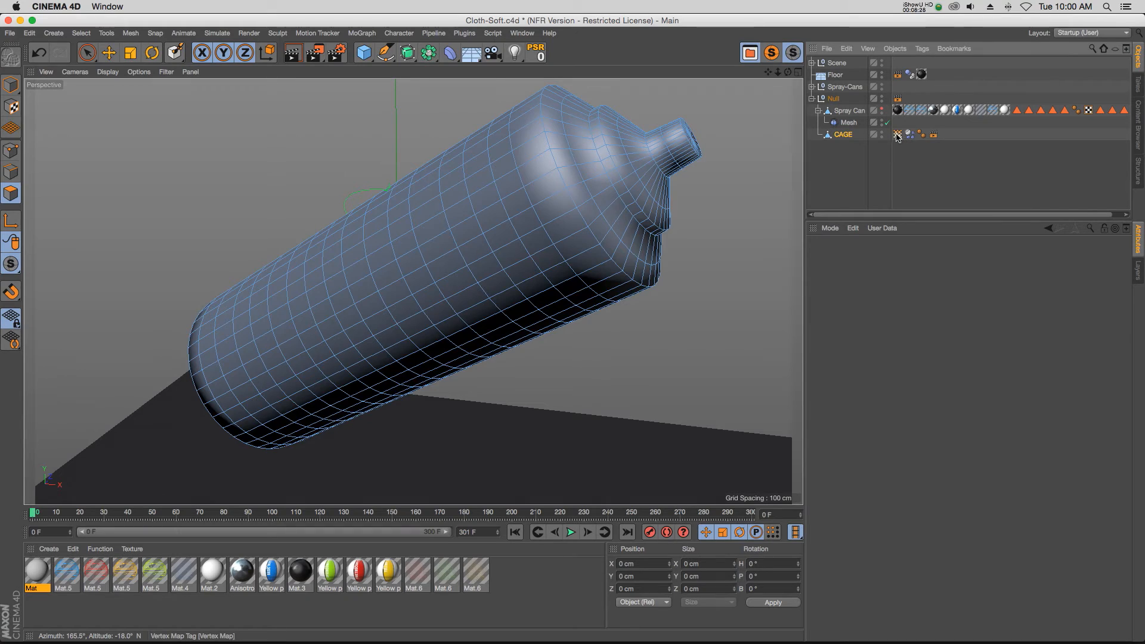
- Put the Paint Tool on the cage's Vertex Map tag in Erase mode at 20% strength
left_click(898, 134)
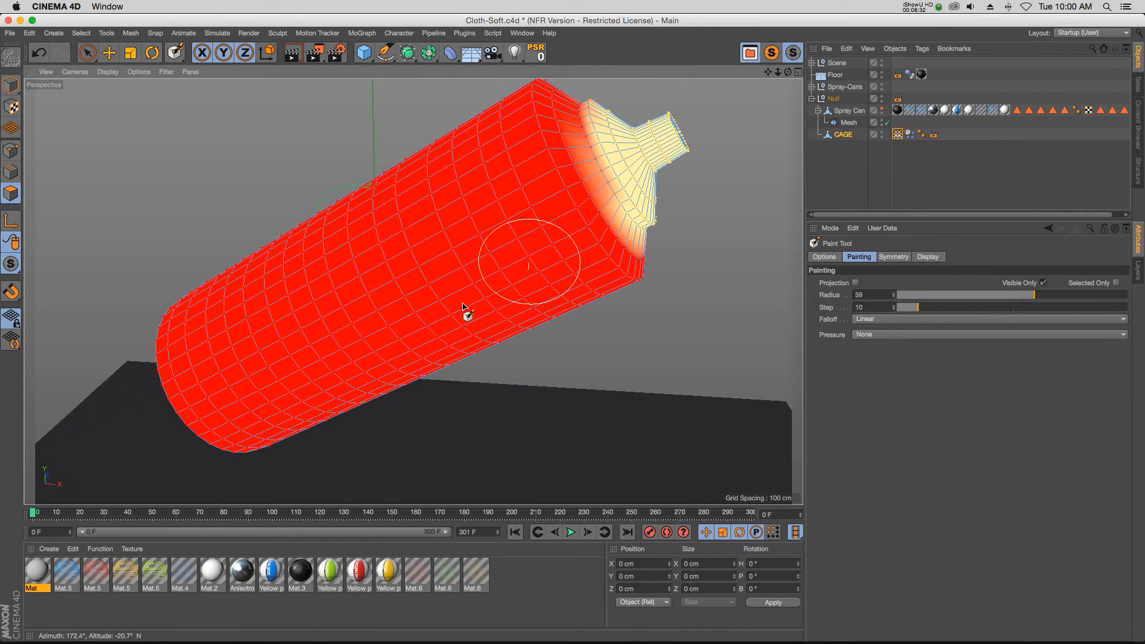
mouse_move(657, 168)
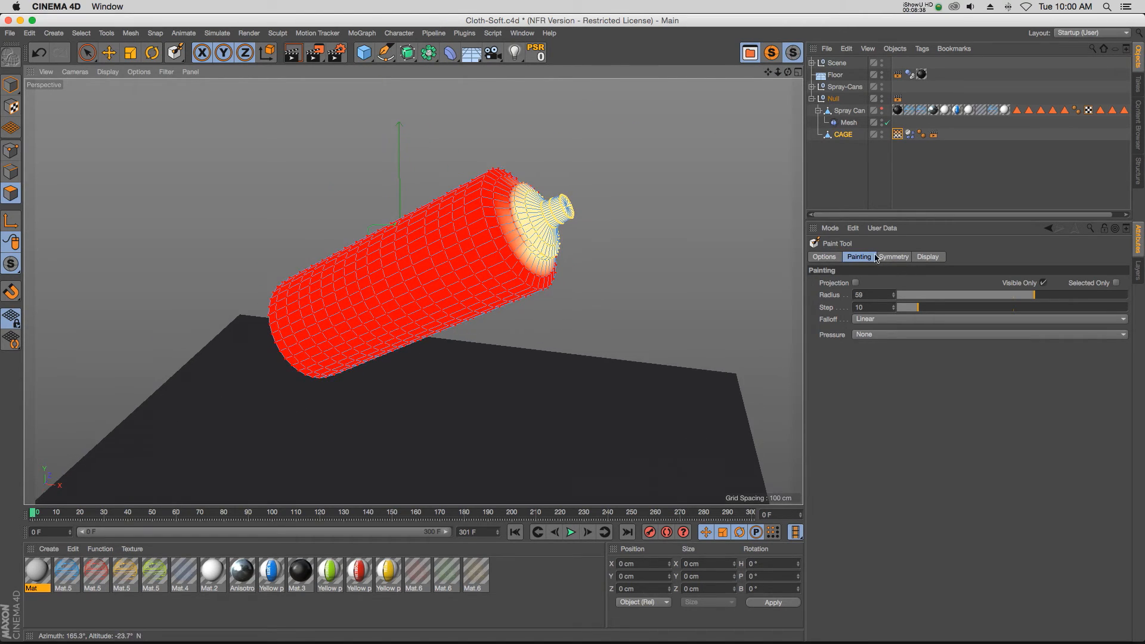
left_click(824, 256)
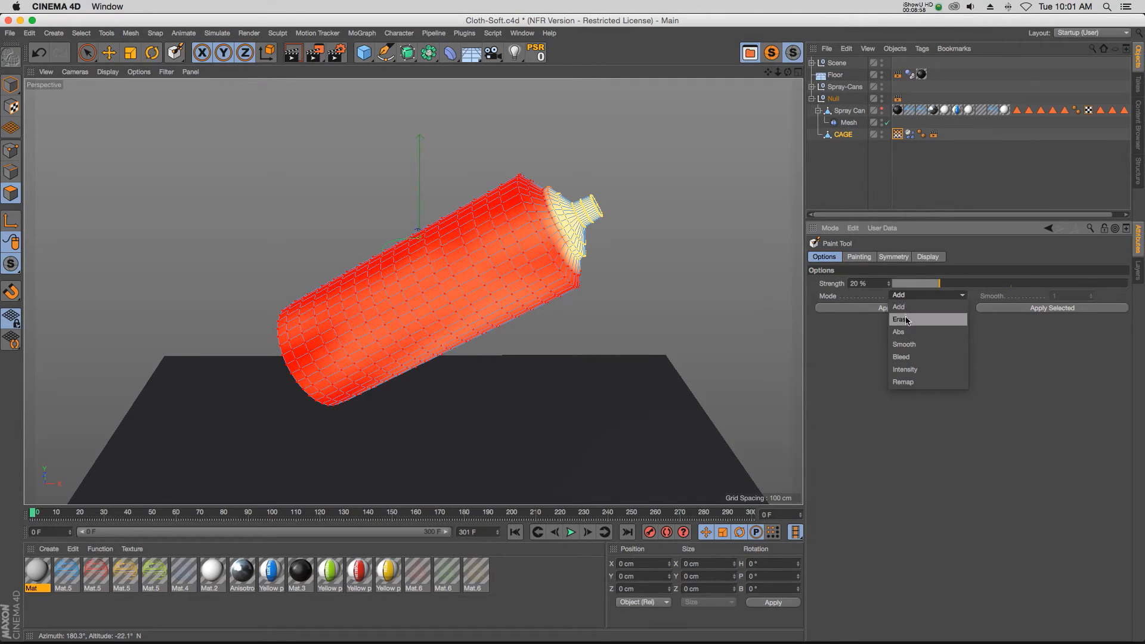
left_click(901, 319)
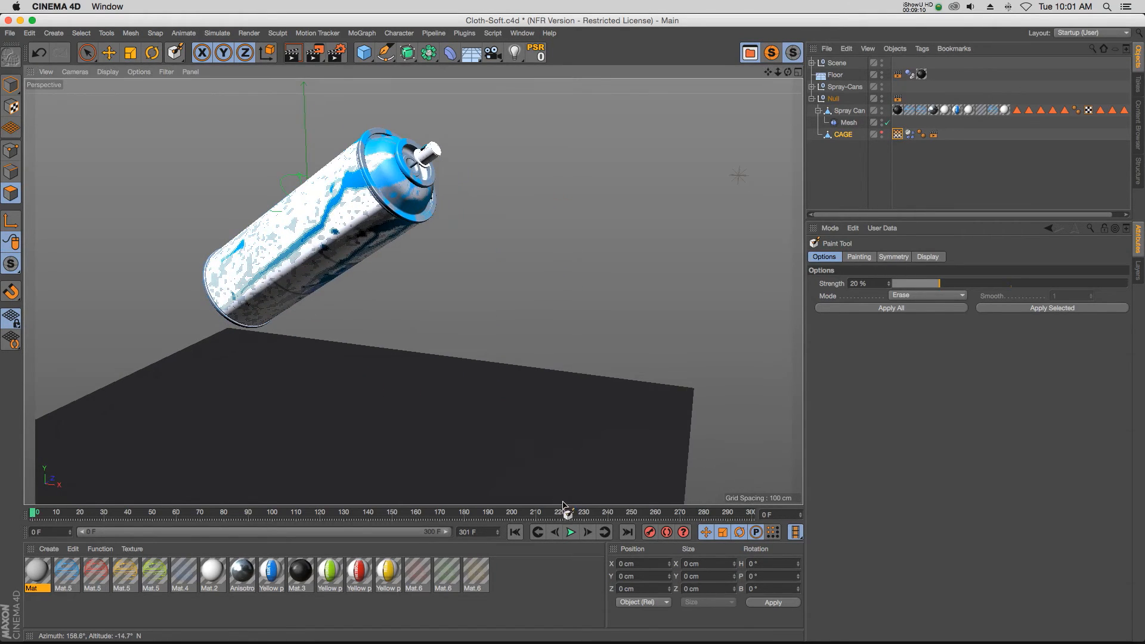
- Play the simulation and pause near frame 74, with the can squashed and its nozzle rigid
left_click(569, 531)
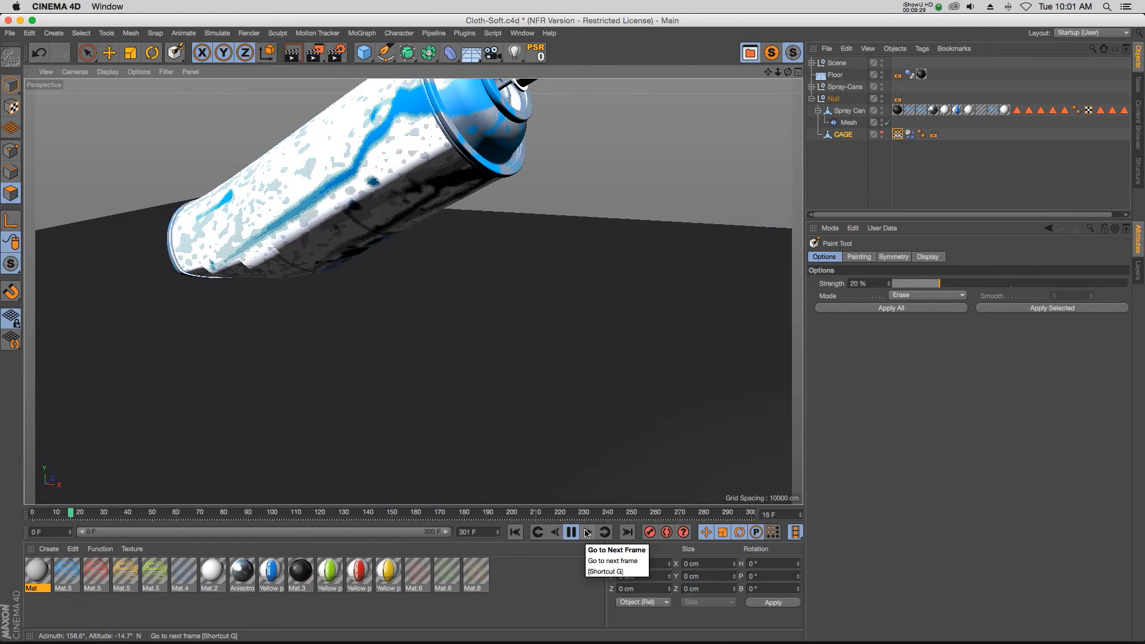
left_click(570, 532)
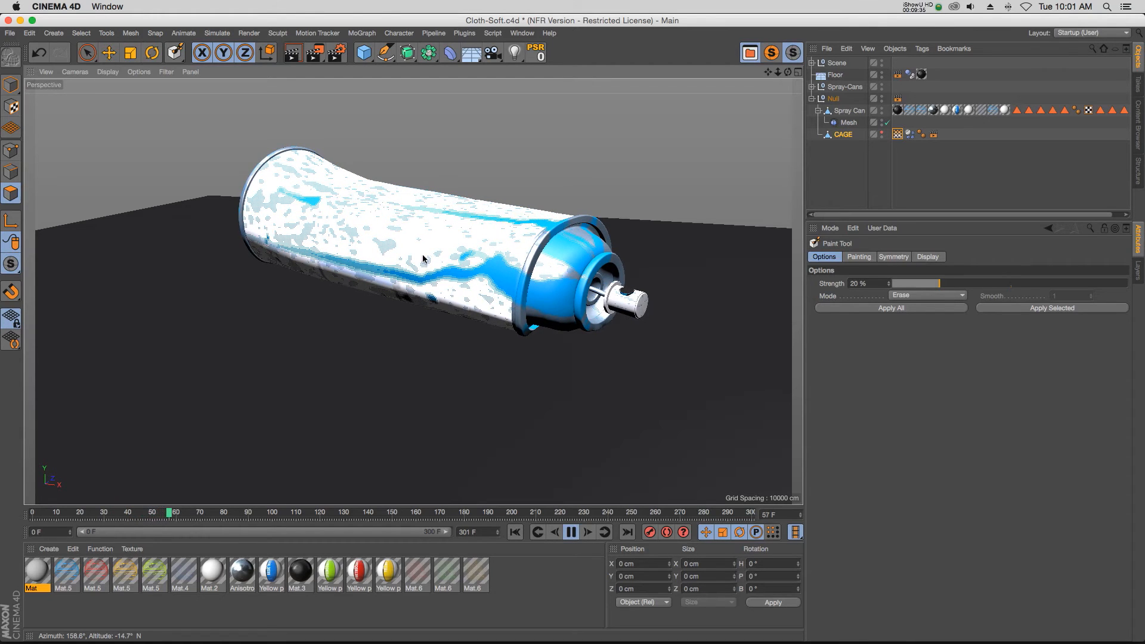
left_click(570, 532)
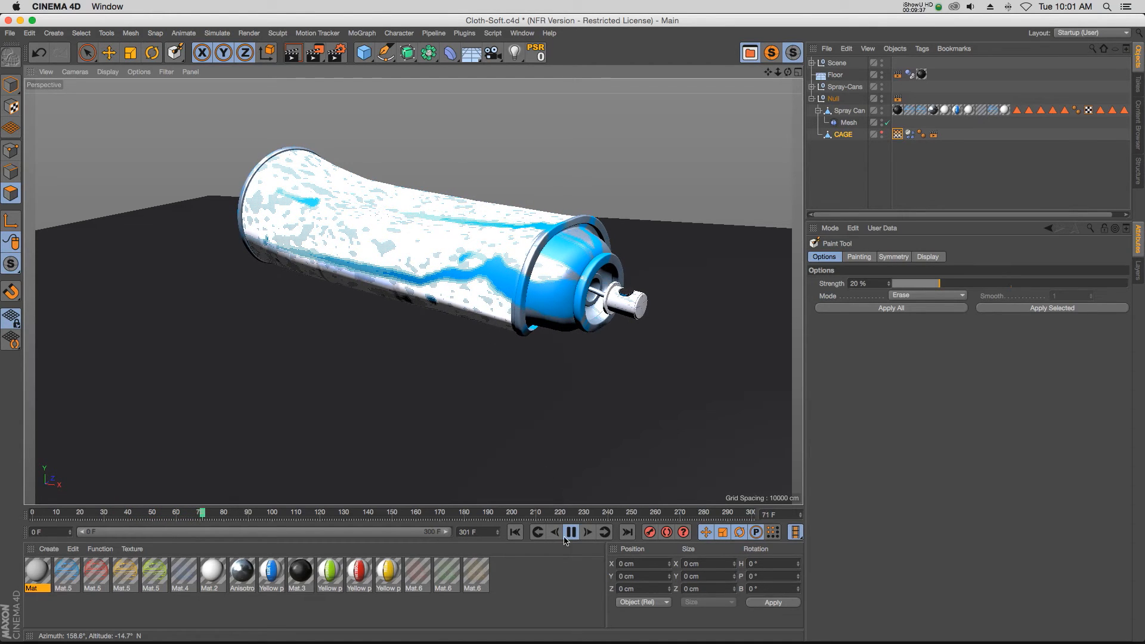
left_click(570, 531)
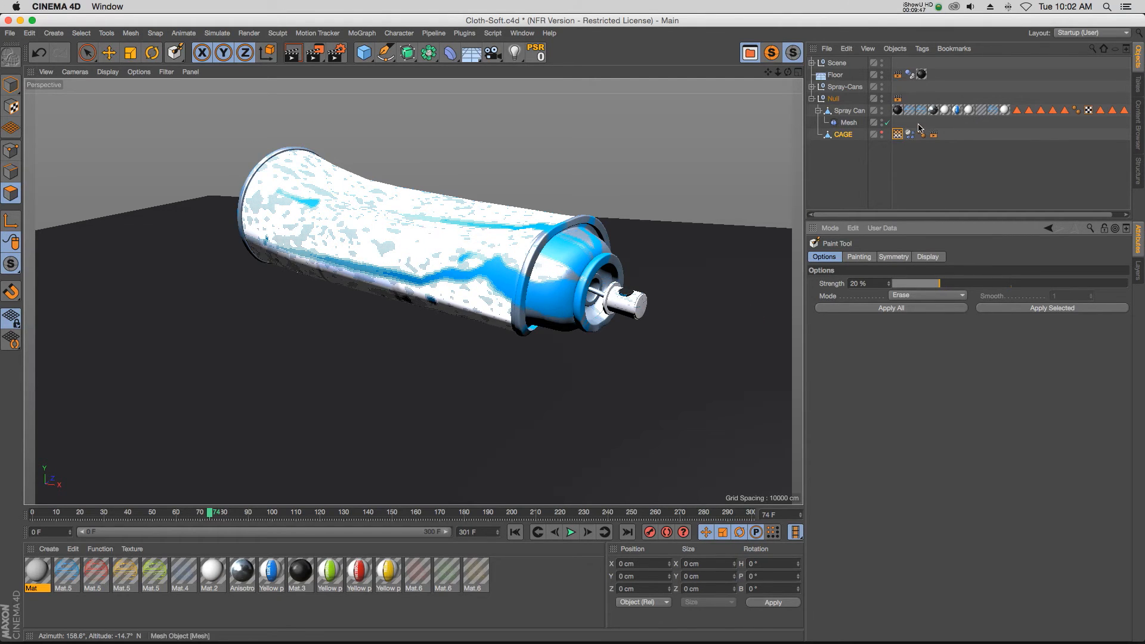
left_click(899, 133)
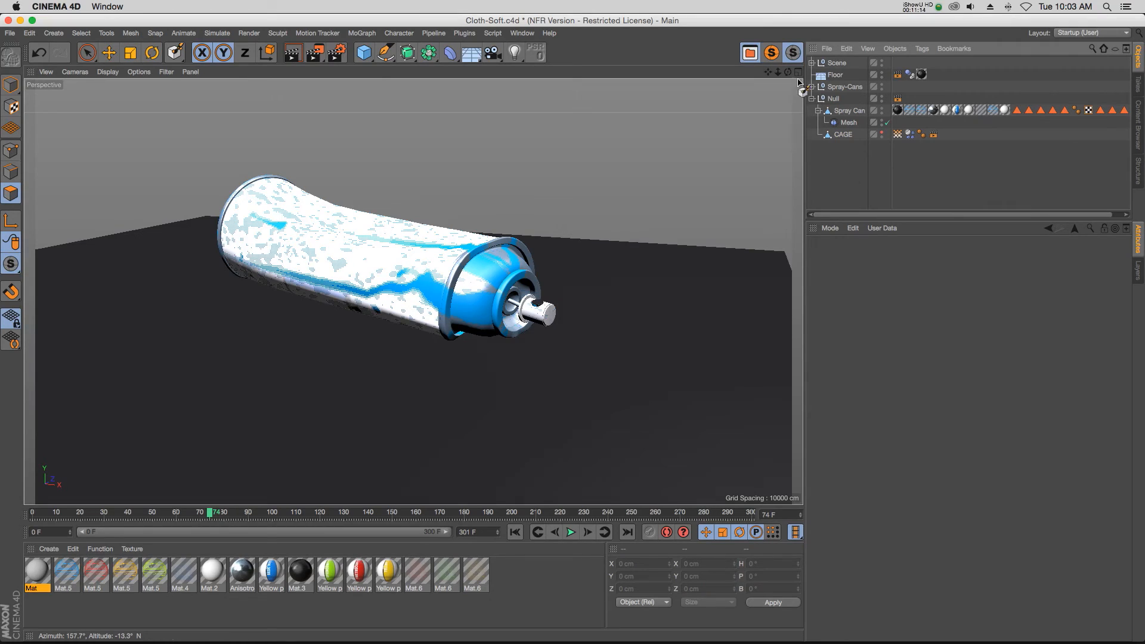
- Confirm the Mesh deformer's Cages field is CAGE, then show the Vertex Map tag's properties
left_click(849, 121)
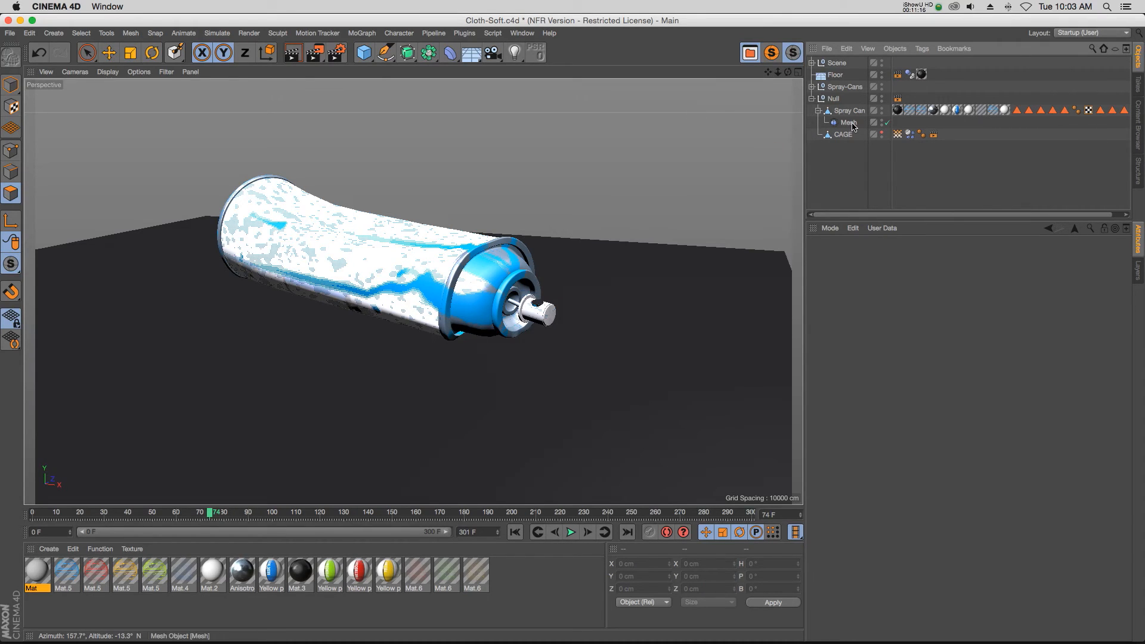
left_click(848, 122)
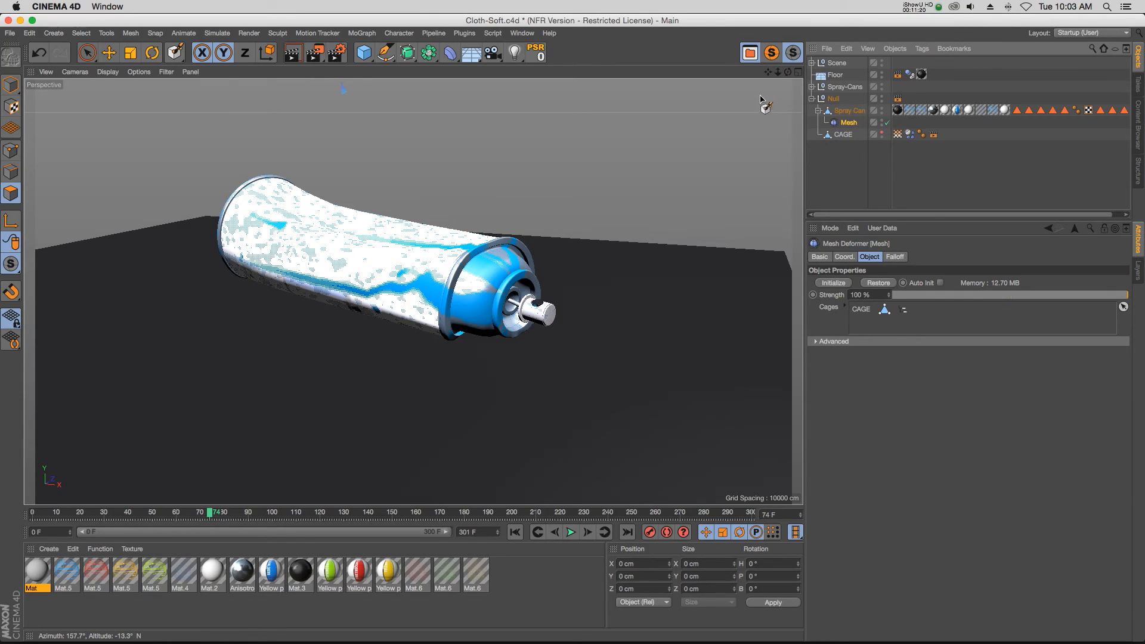
mouse_move(873, 179)
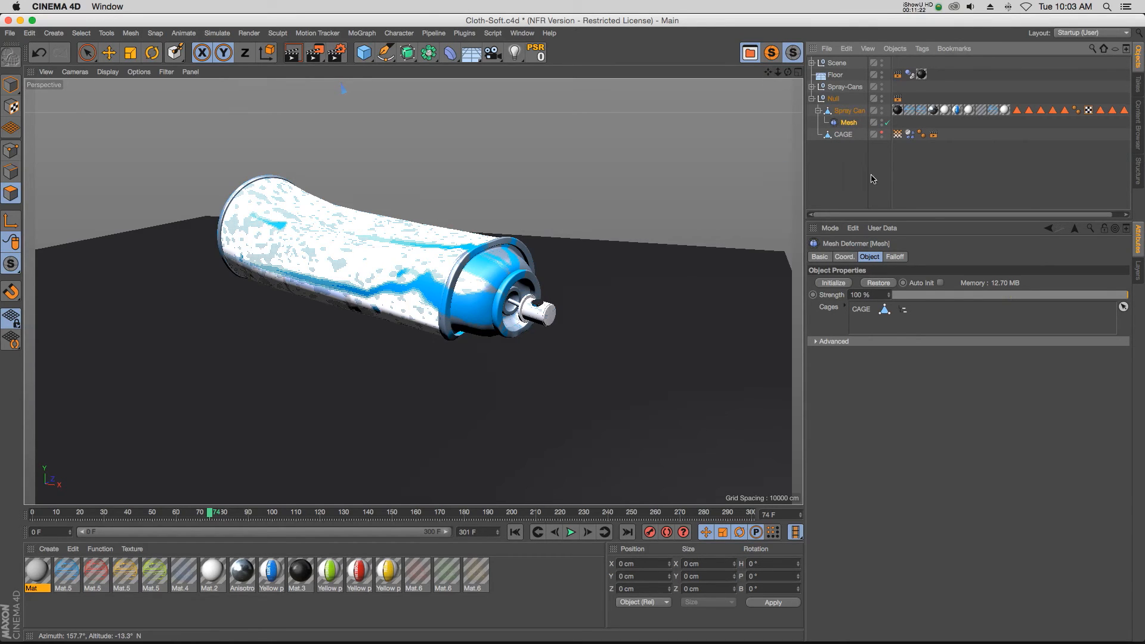
left_click(897, 133)
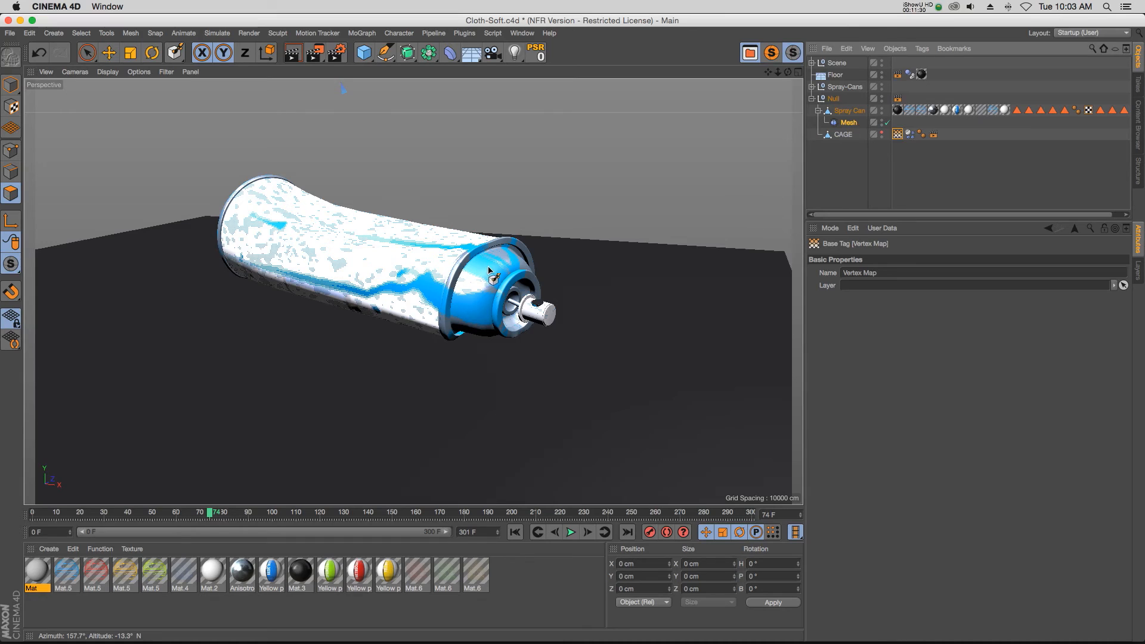
mouse_move(431, 300)
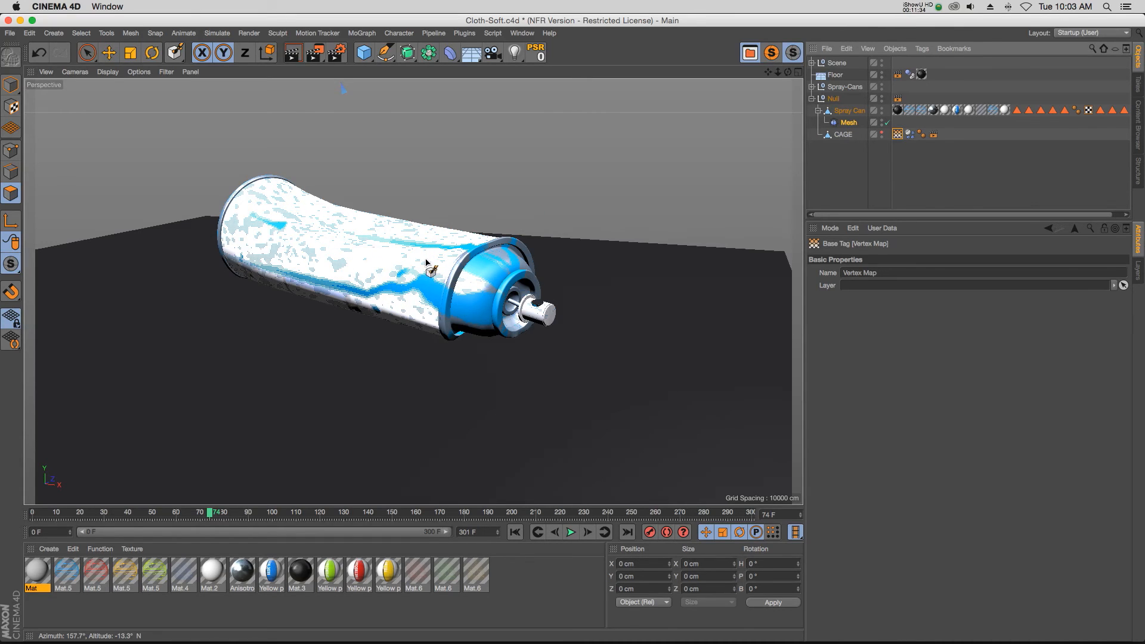
mouse_move(767, 157)
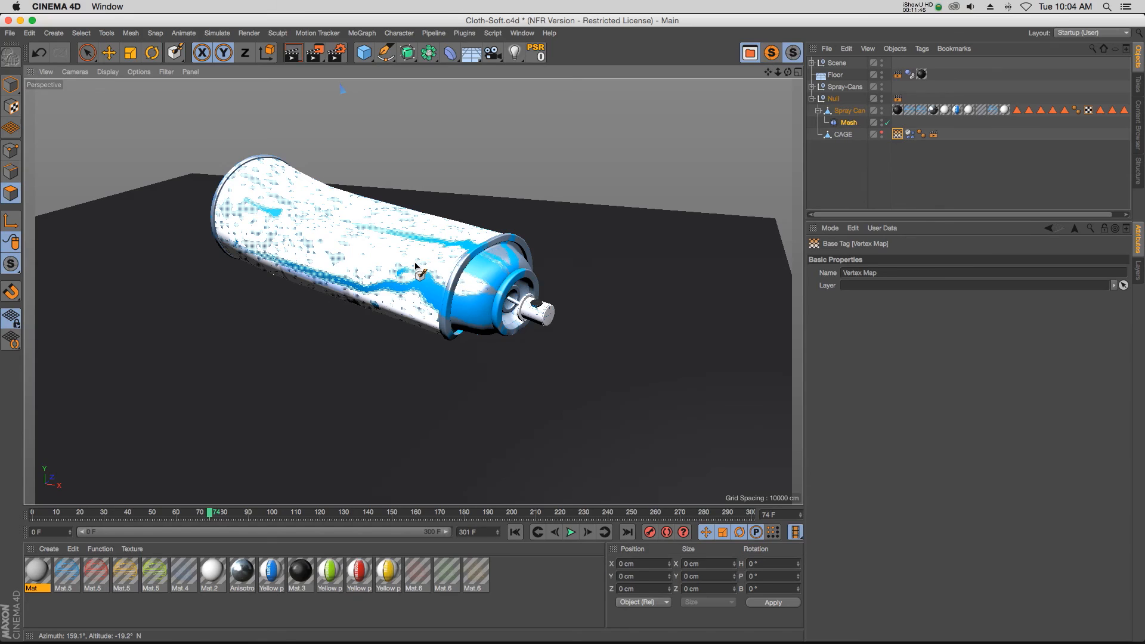
mouse_move(656, 280)
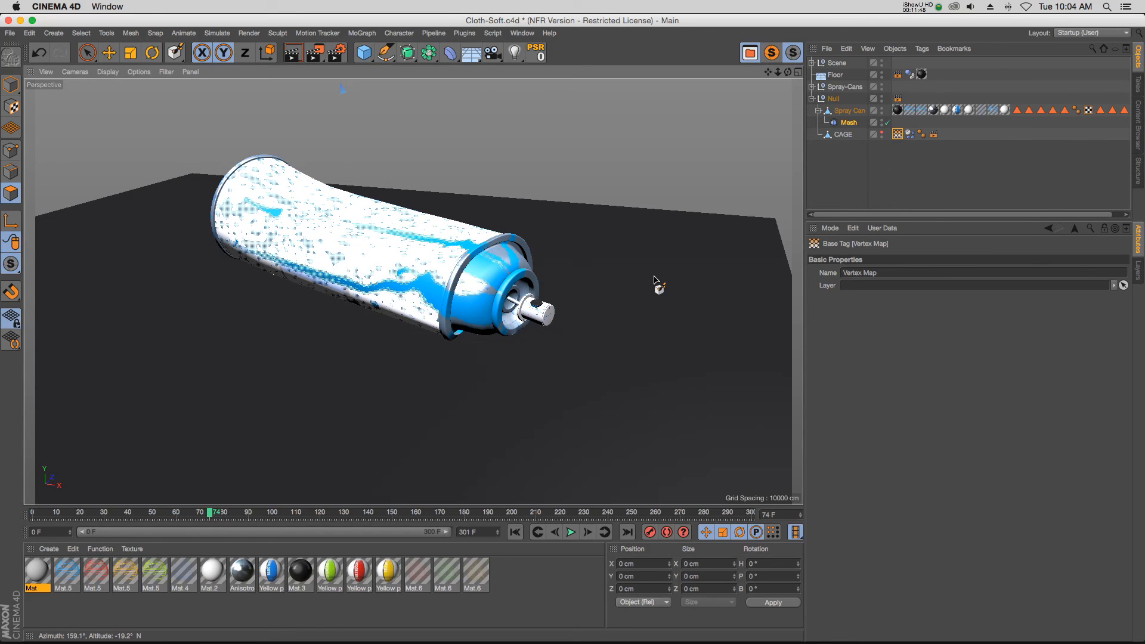
mouse_move(478, 293)
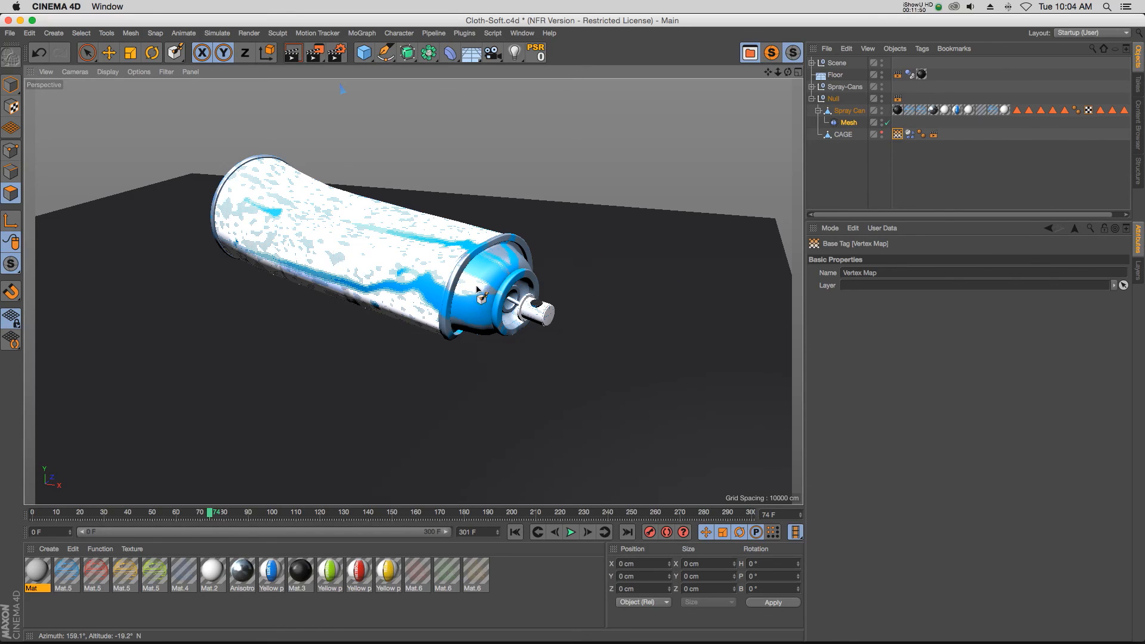